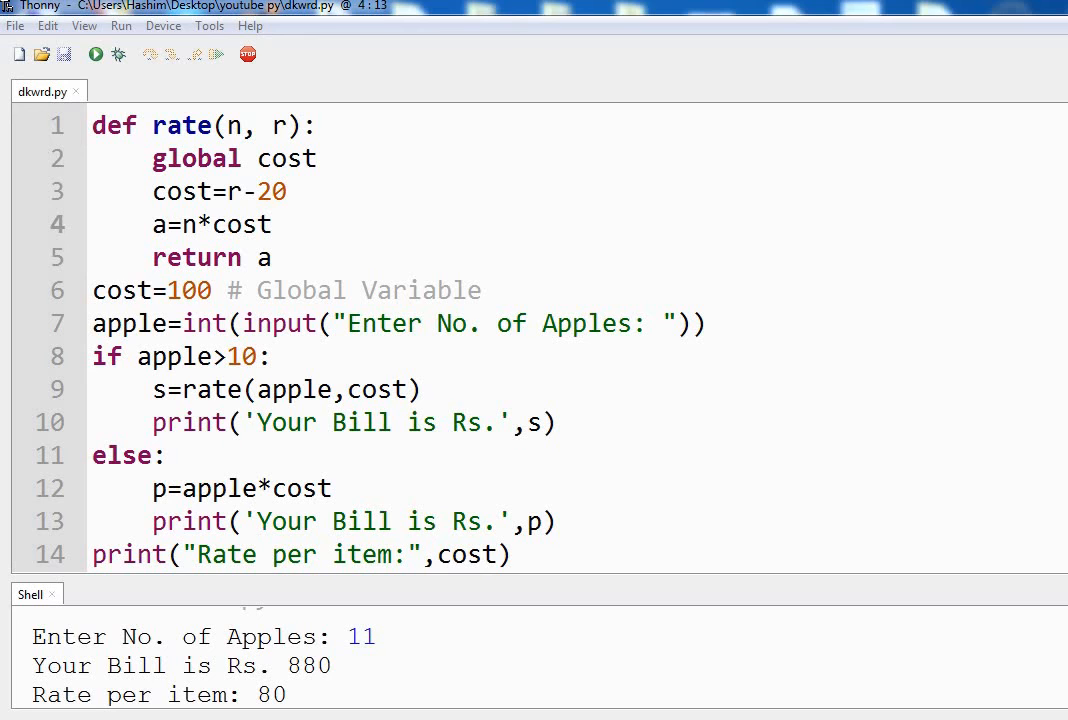
mouse_move(185, 145)
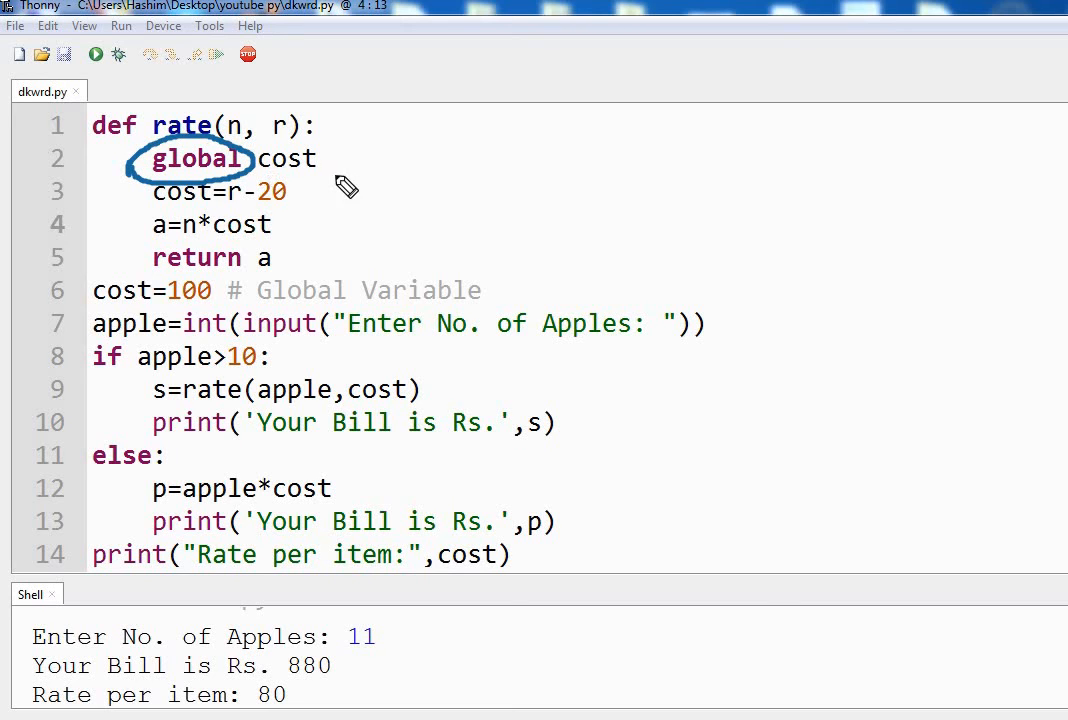
mouse_move(113, 188)
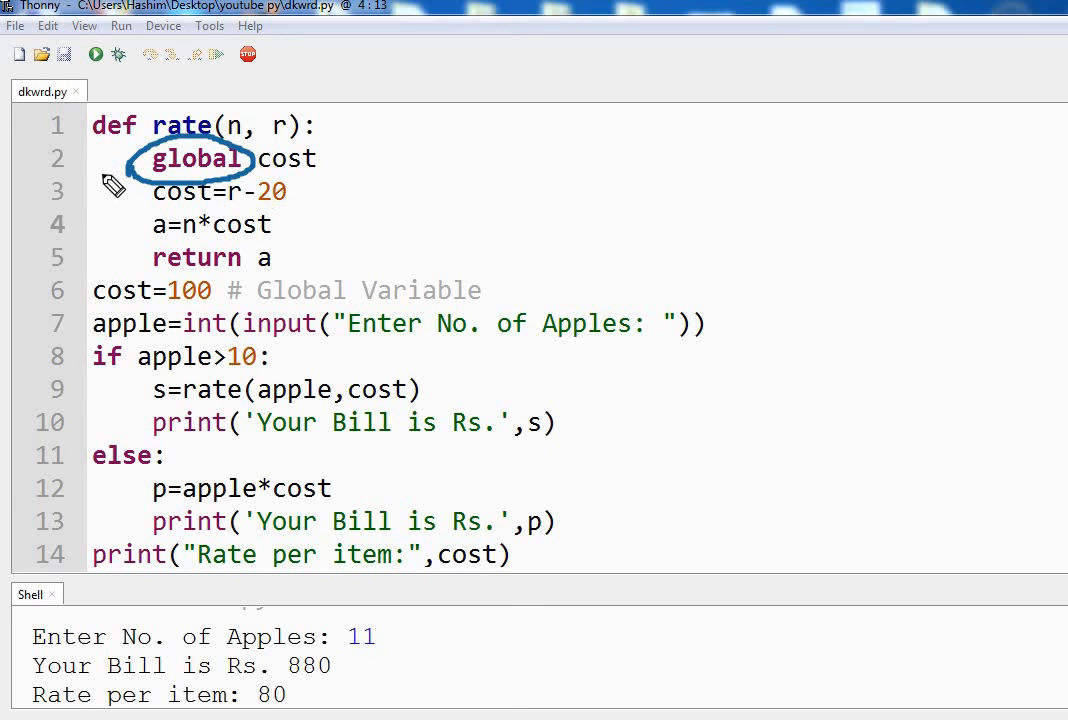
mouse_move(318, 170)
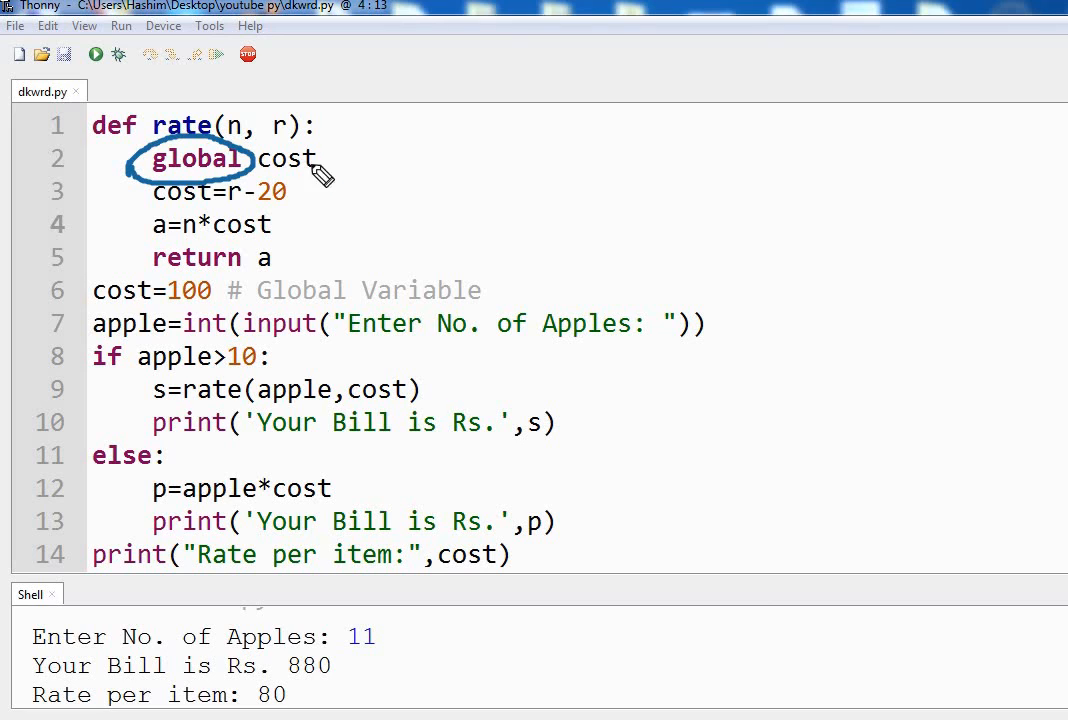
mouse_move(360, 203)
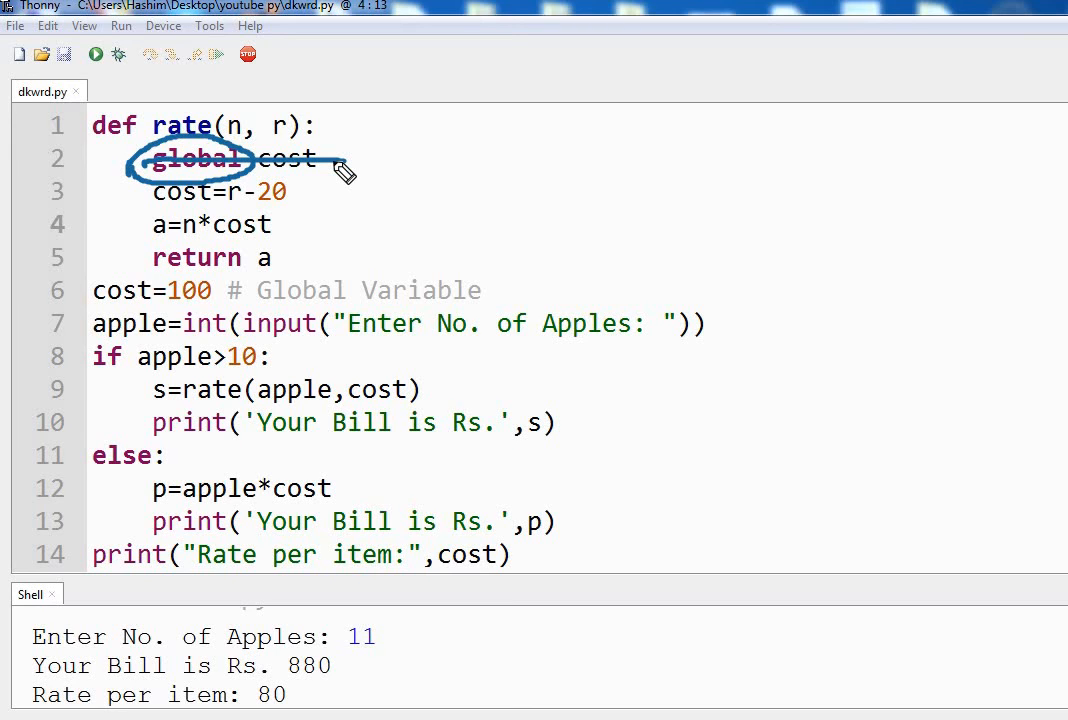
mouse_move(418, 245)
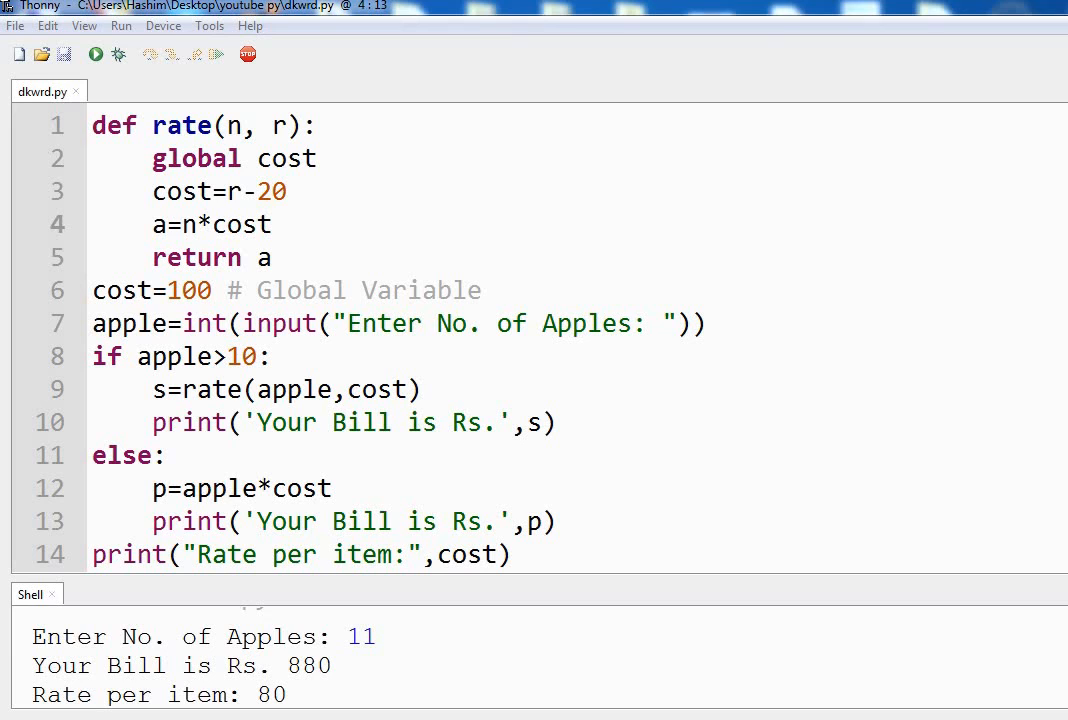
mouse_move(775, 322)
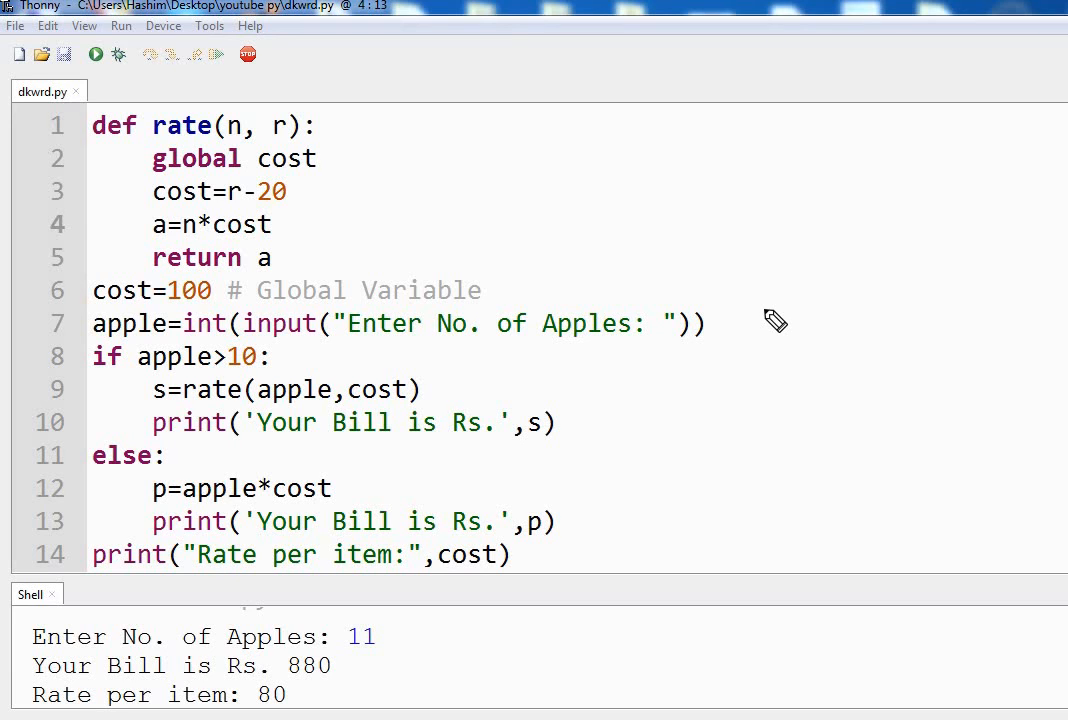
mouse_move(630, 340)
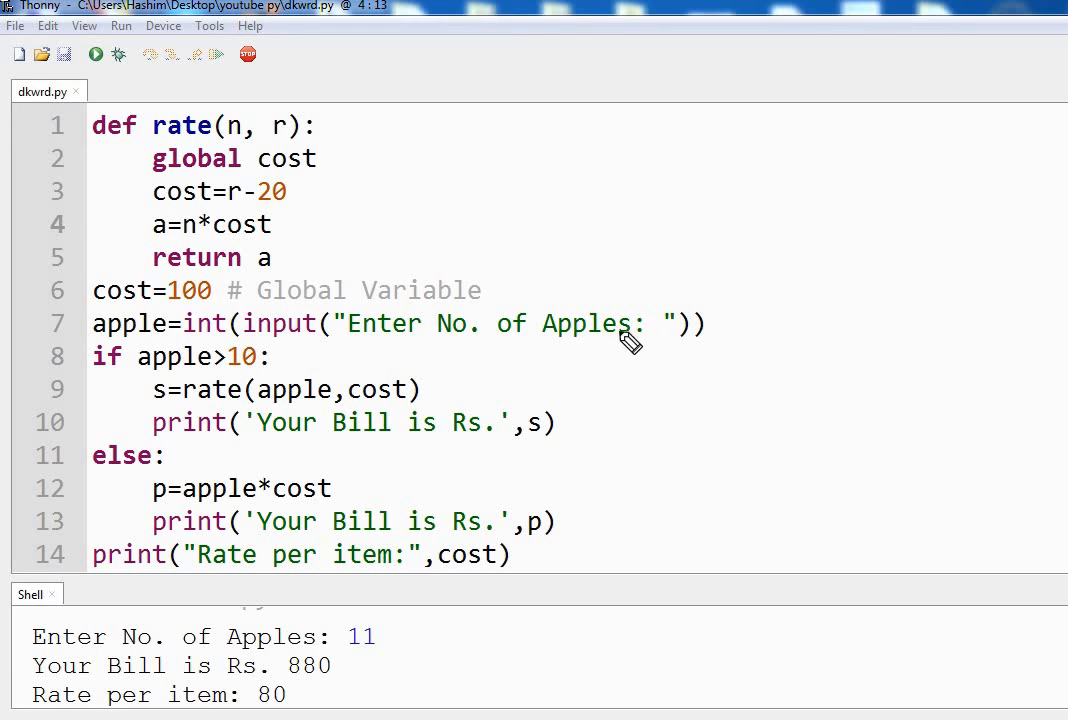
mouse_move(612, 295)
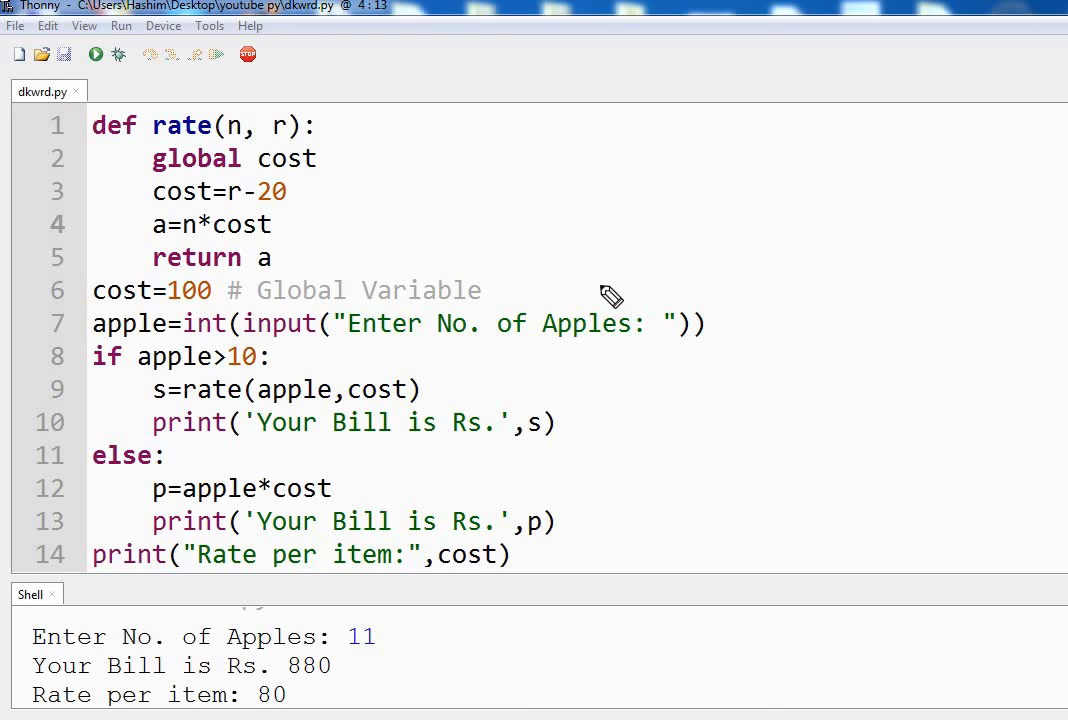
mouse_move(735, 323)
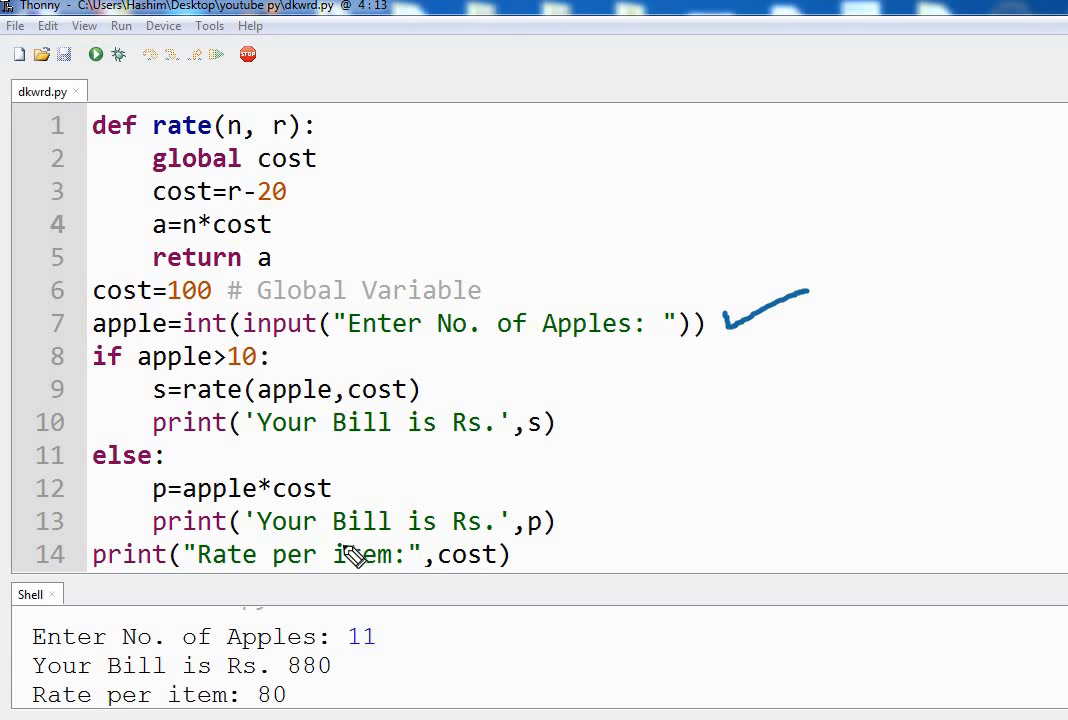
mouse_move(22, 650)
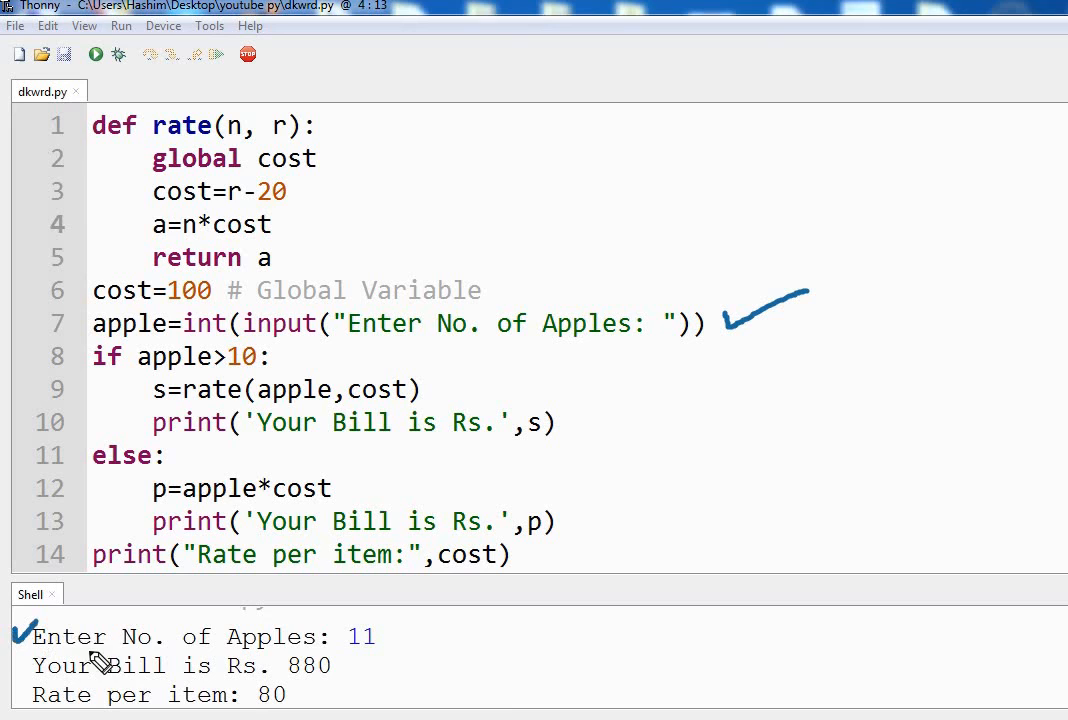
mouse_move(383, 660)
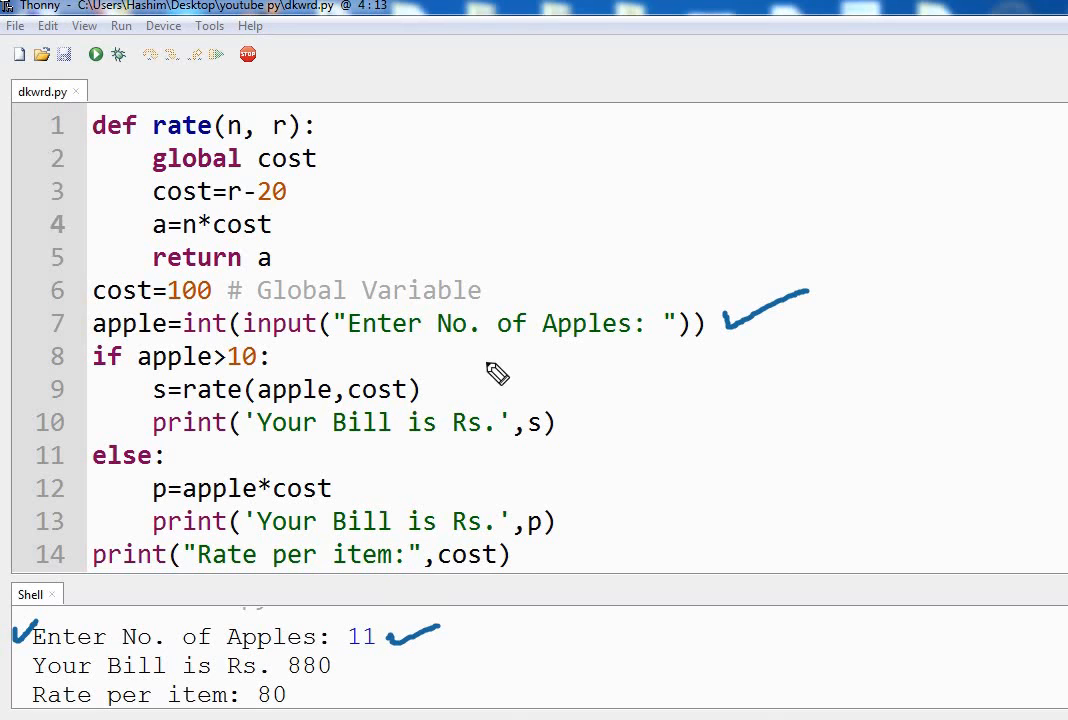
mouse_move(188, 390)
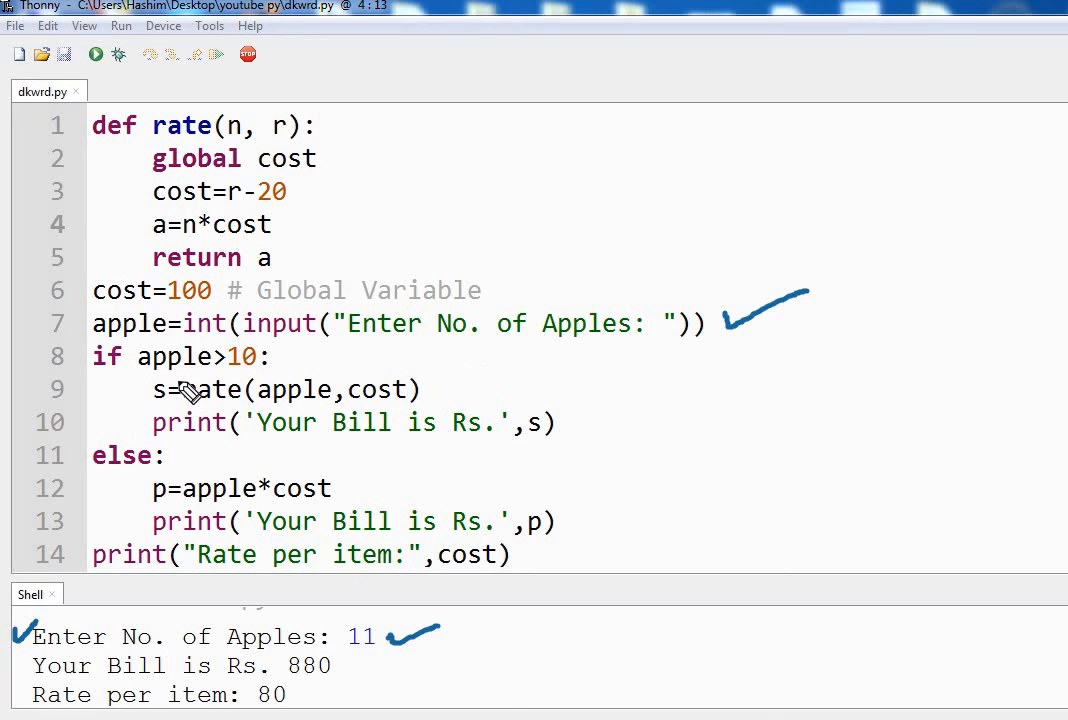
mouse_move(377, 362)
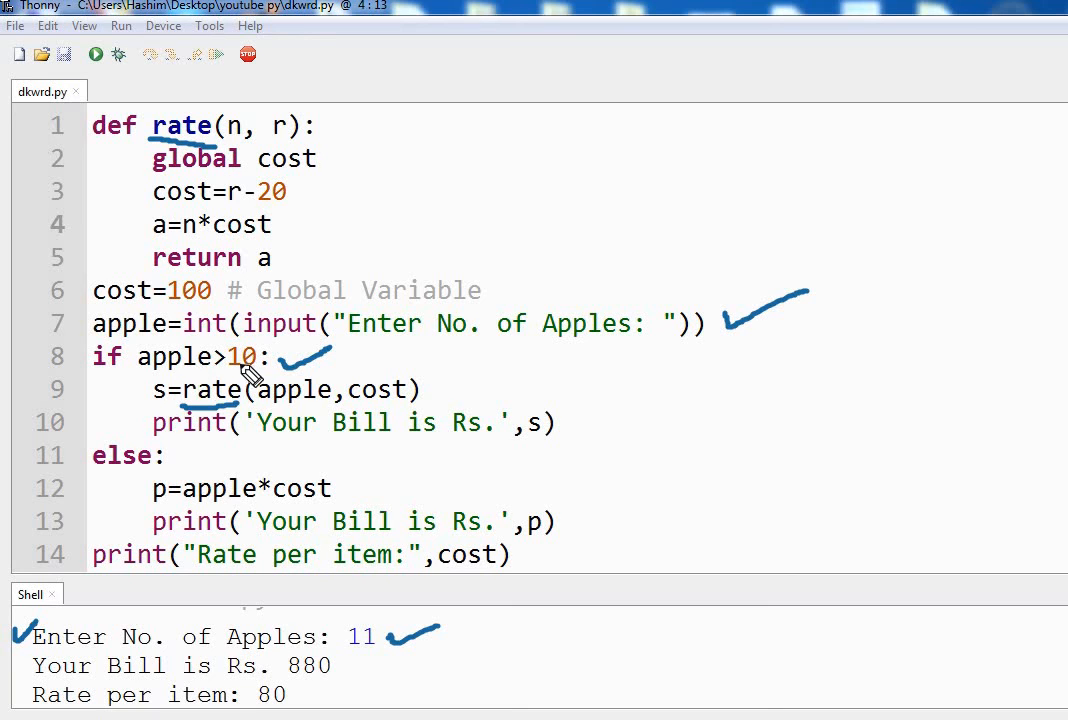
mouse_move(155, 397)
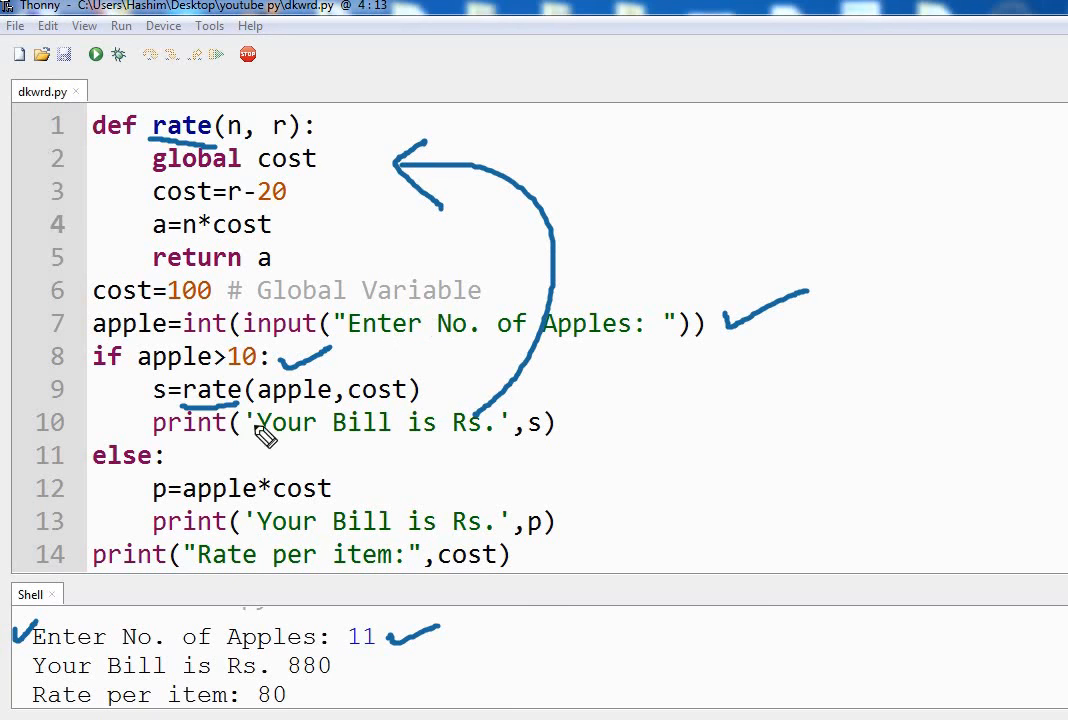
mouse_move(150, 489)
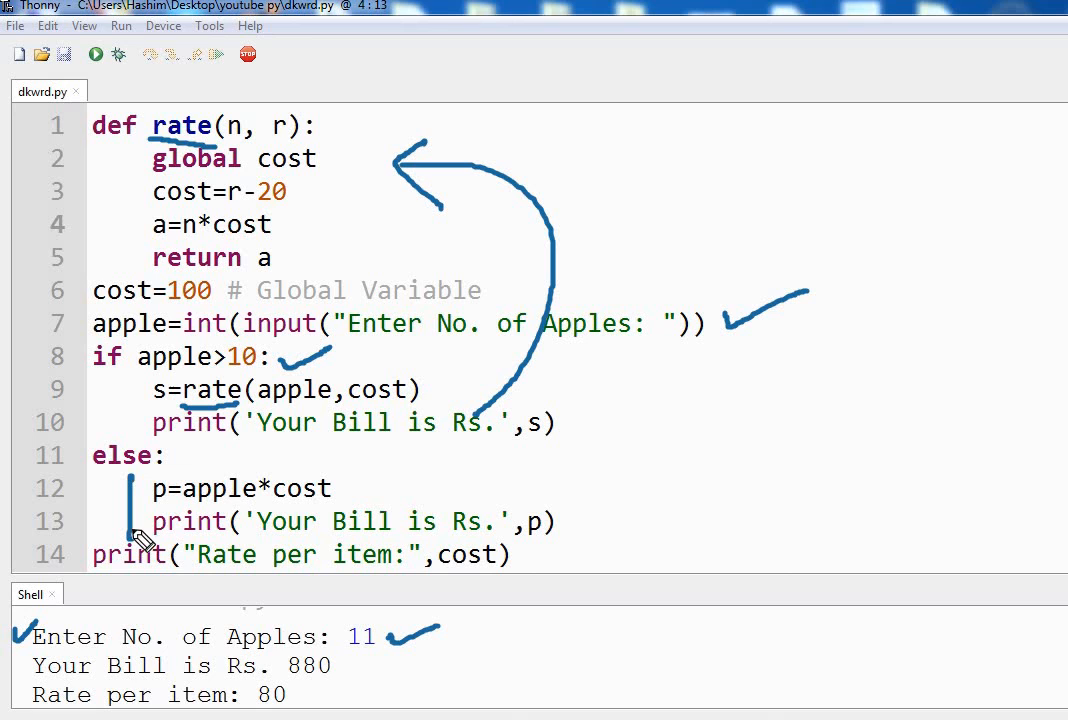
mouse_move(232, 428)
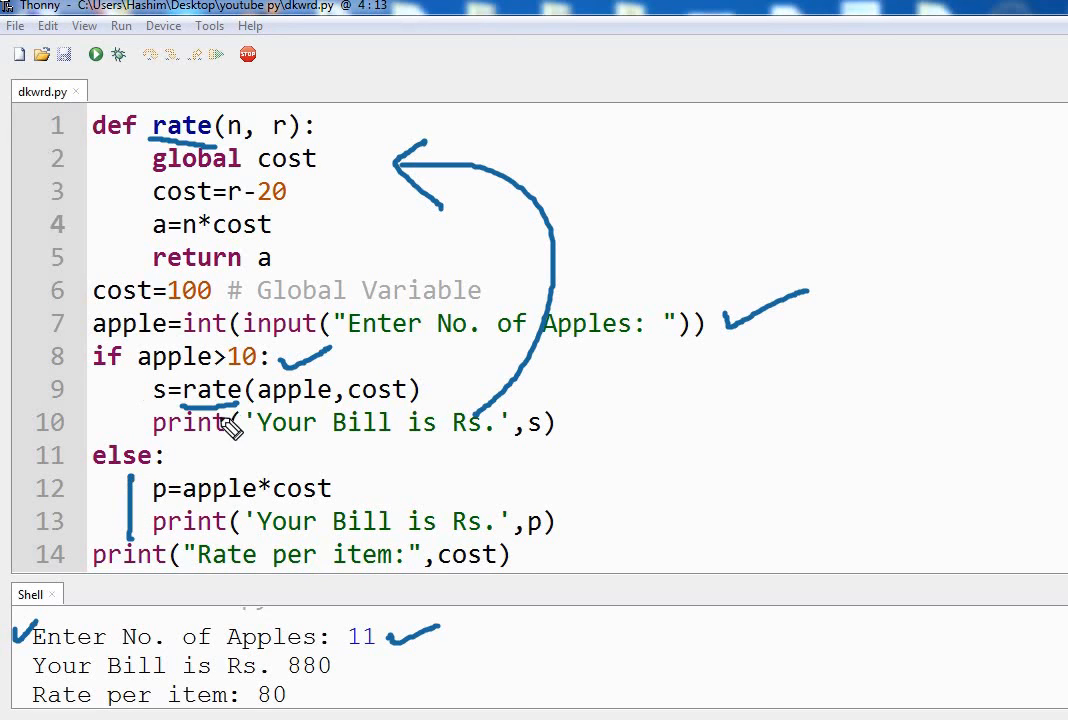
mouse_move(296, 249)
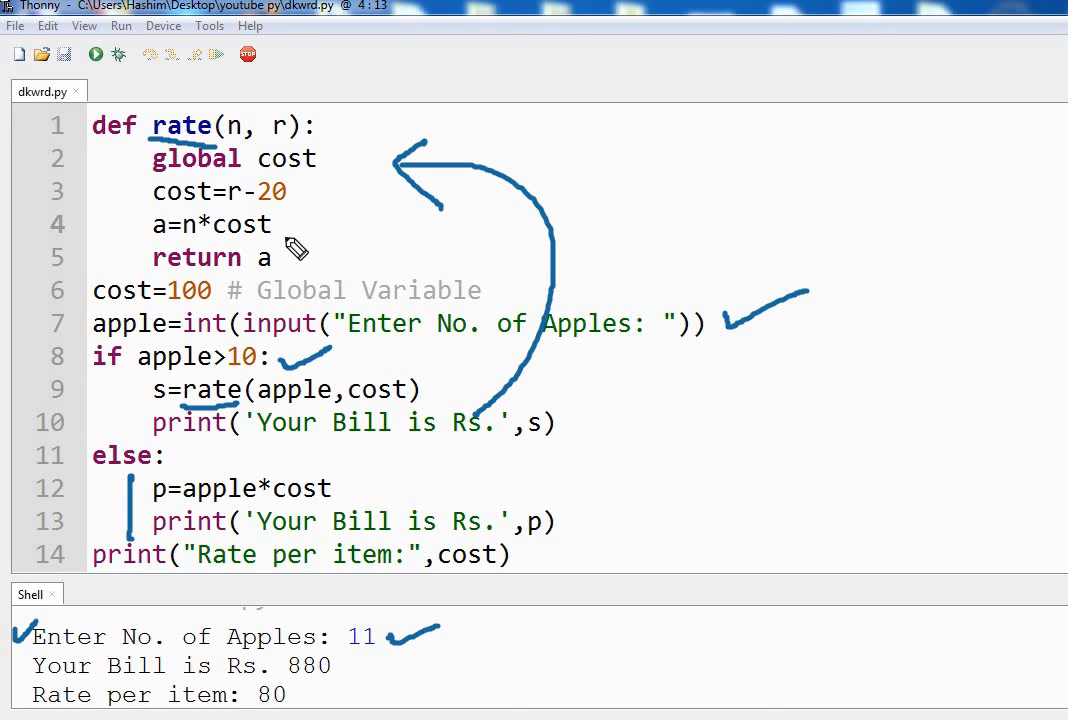
mouse_move(432, 466)
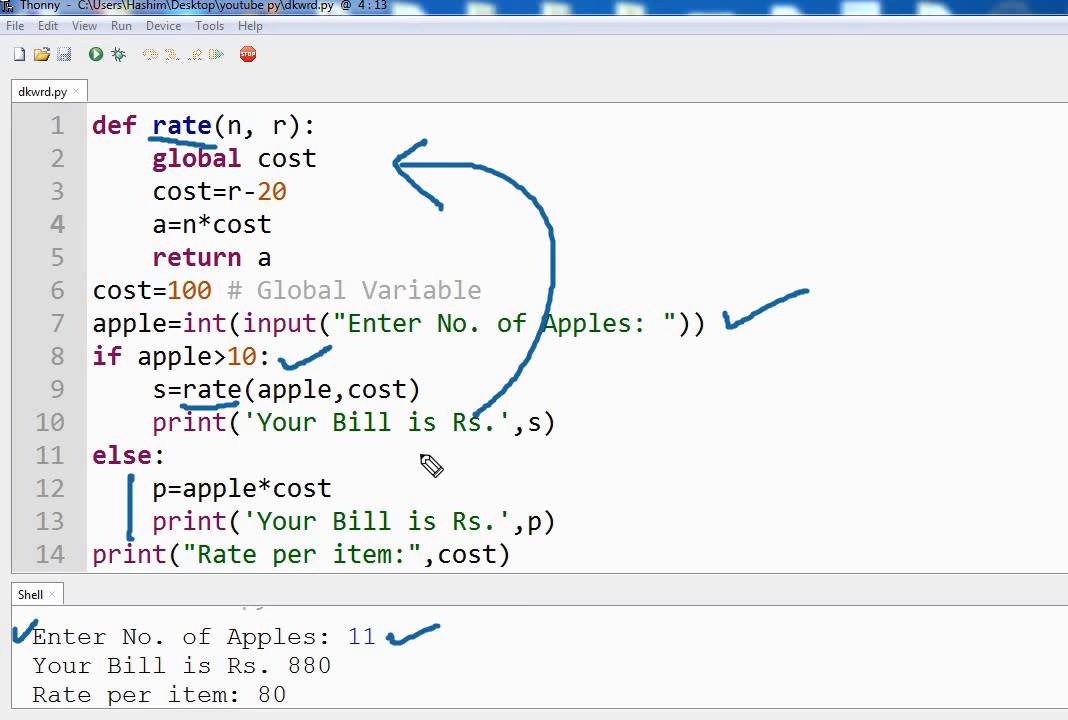
mouse_move(285, 383)
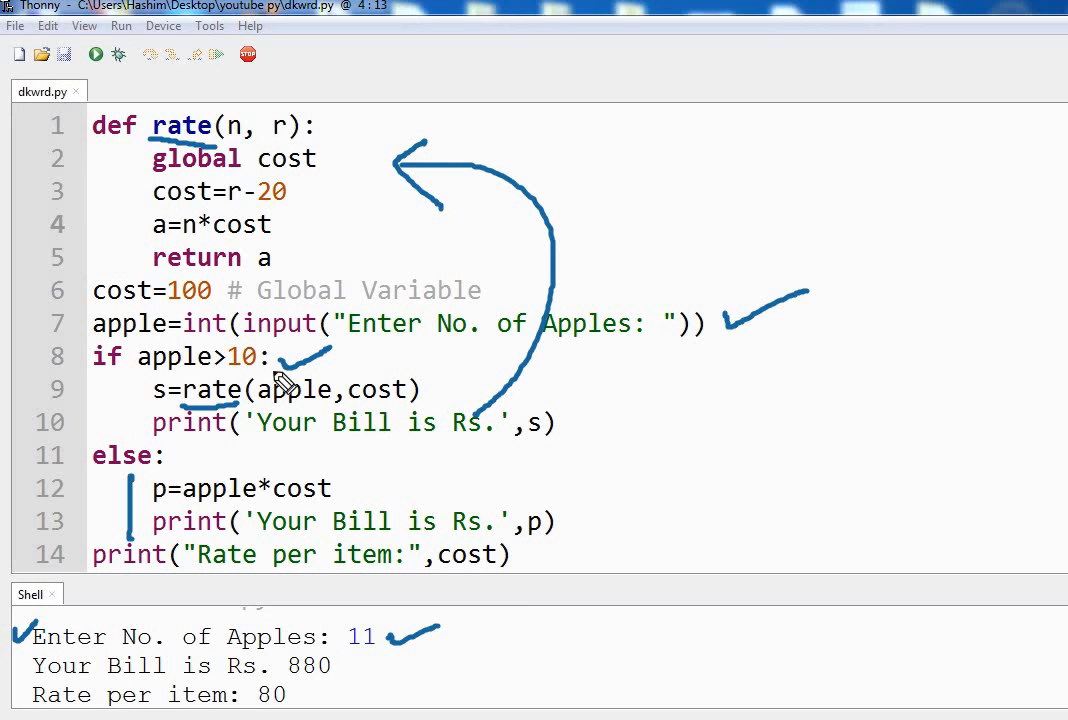
mouse_move(477, 172)
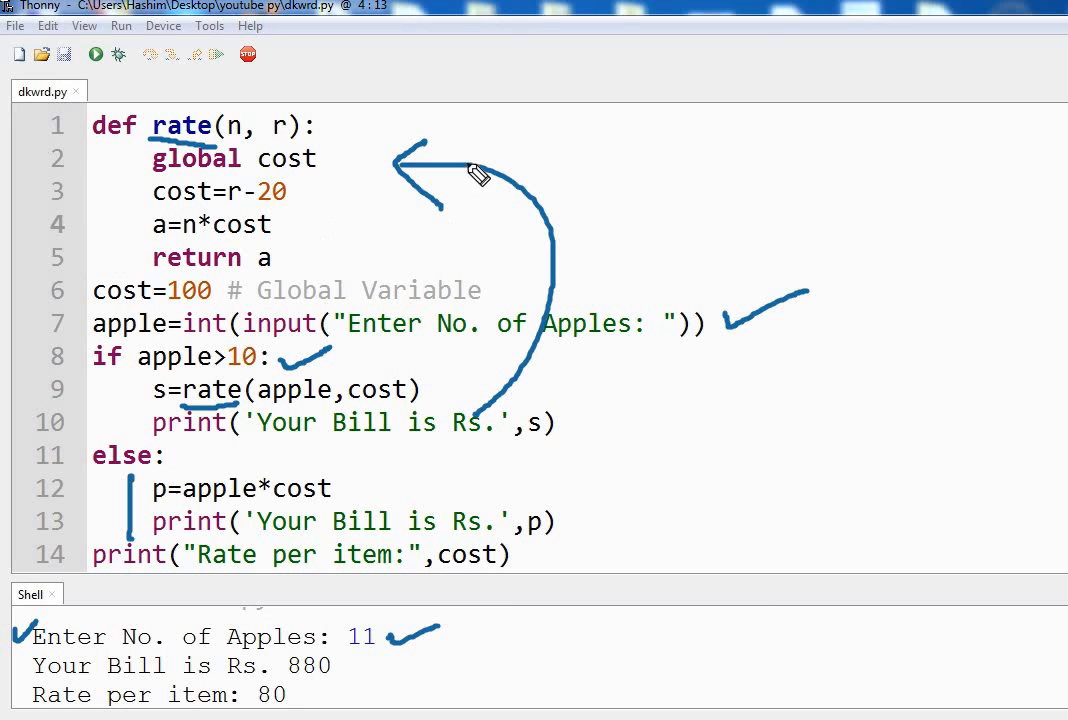
mouse_move(287, 170)
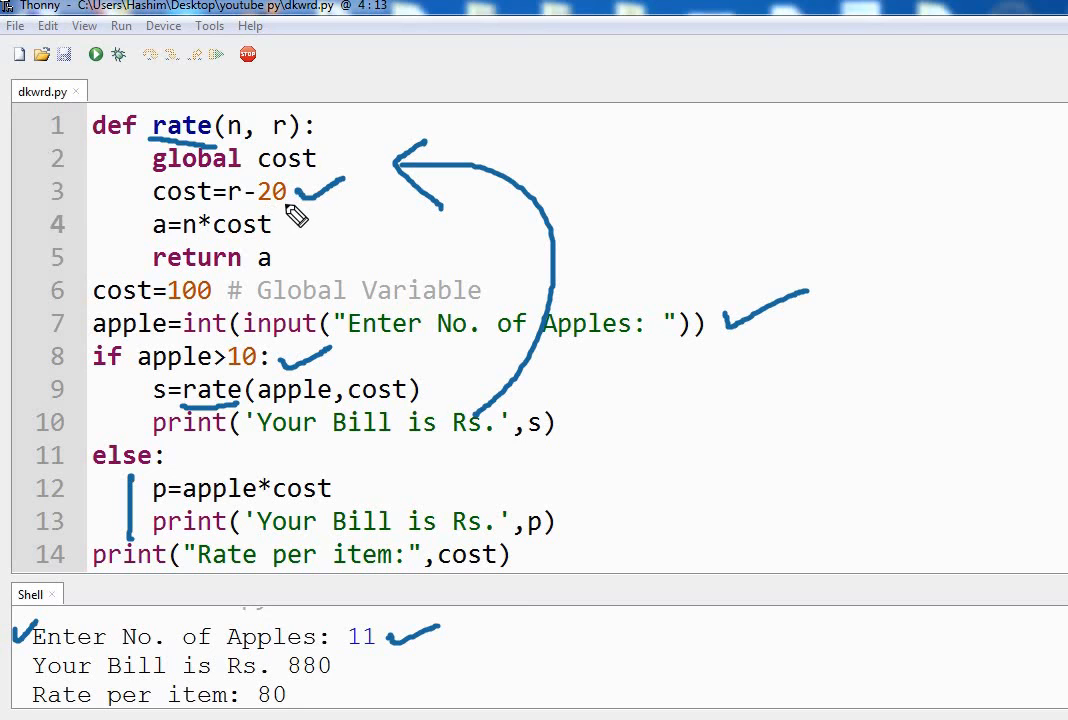
mouse_move(250, 210)
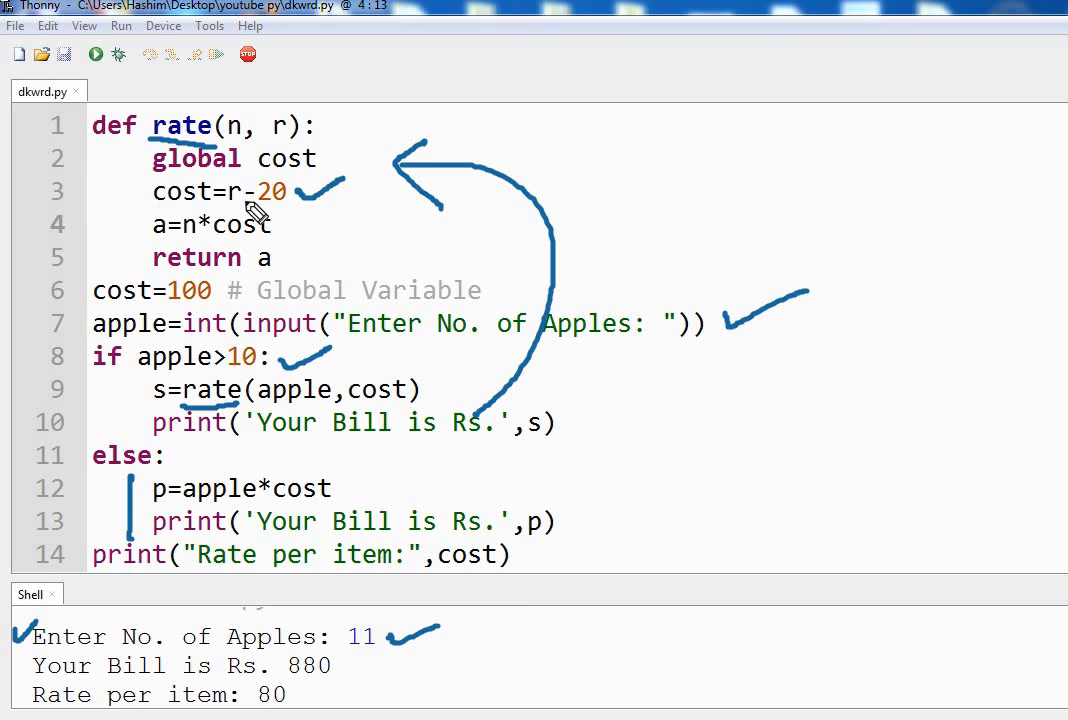
mouse_move(258, 257)
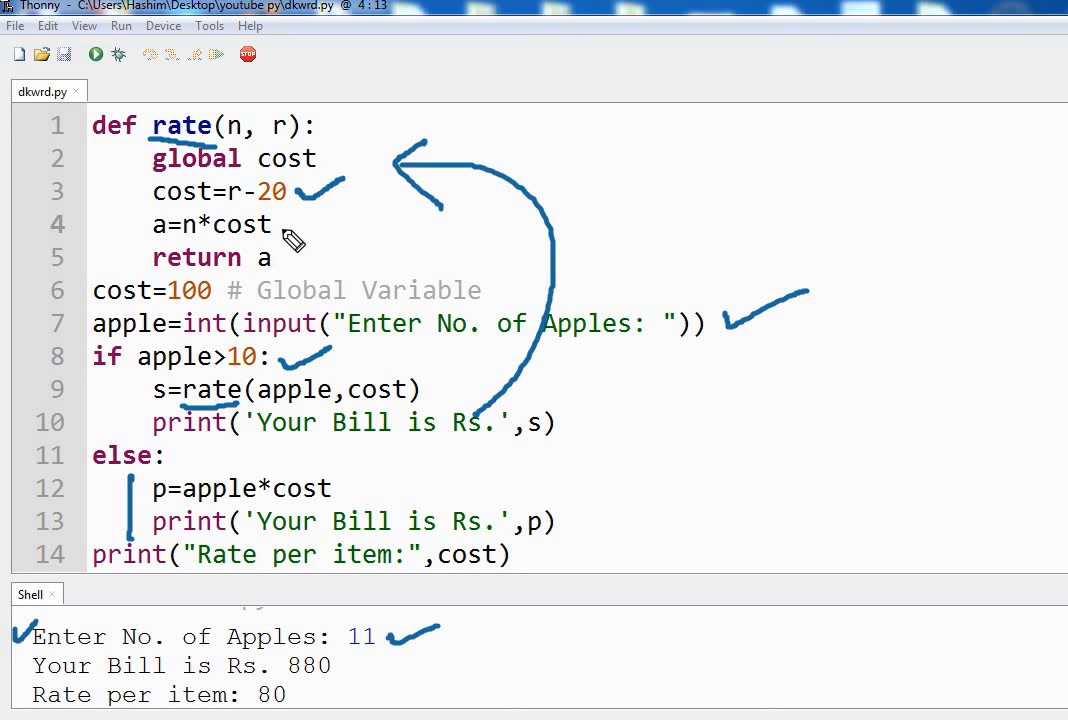
mouse_move(291, 357)
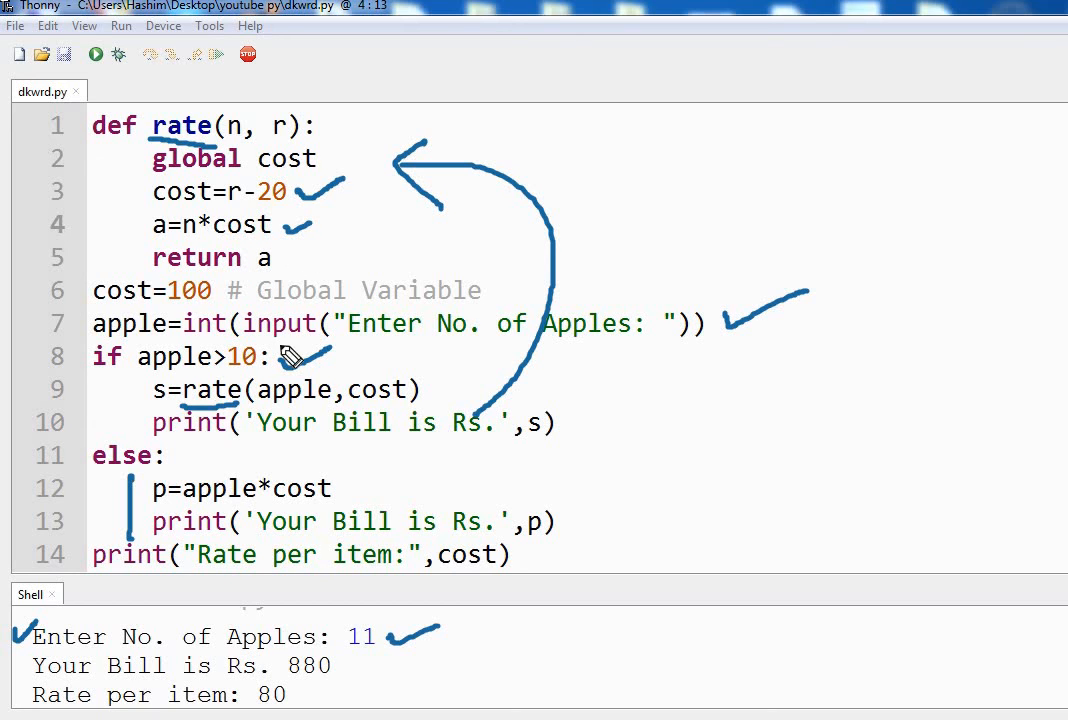
mouse_move(560, 455)
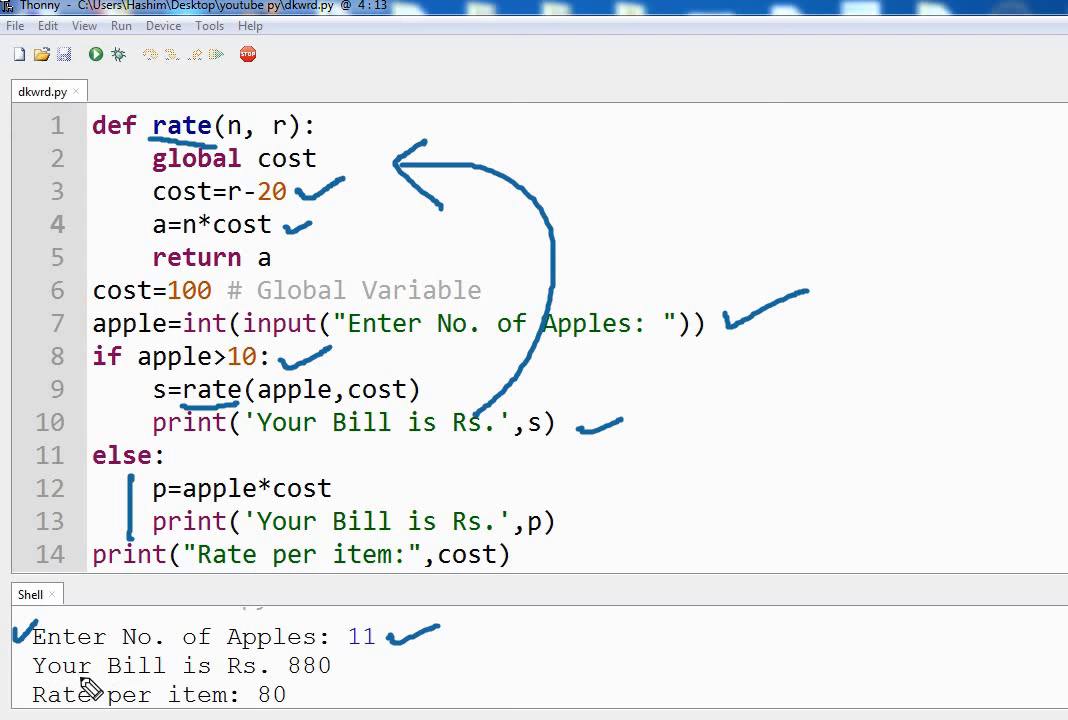
mouse_move(210, 487)
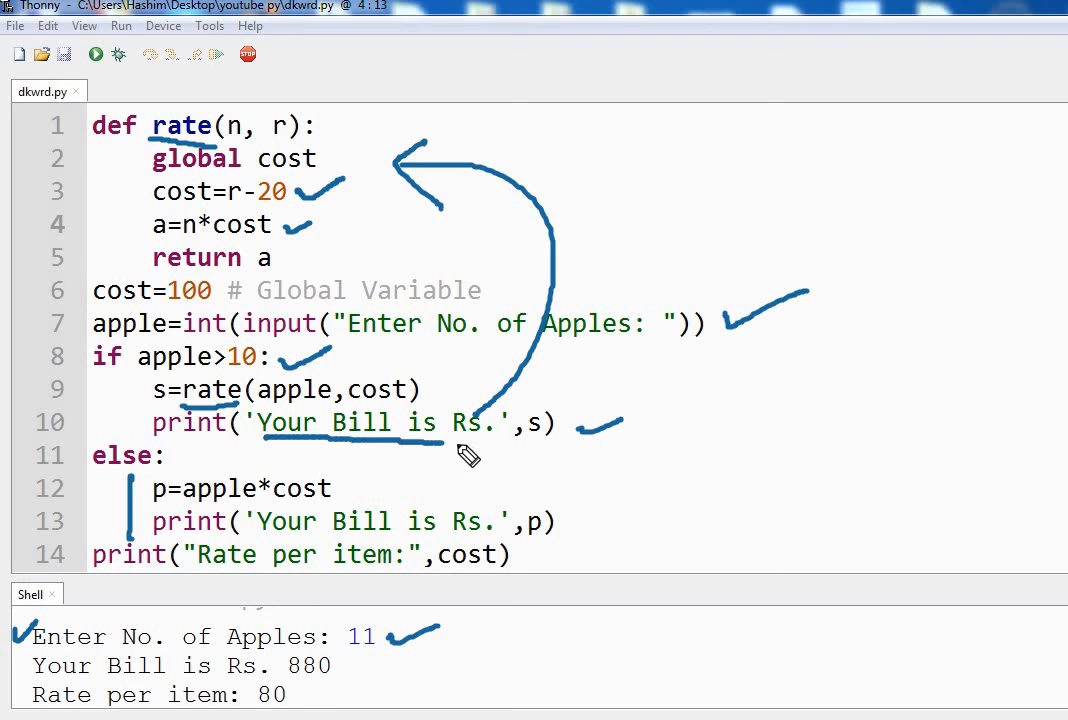
mouse_move(200, 410)
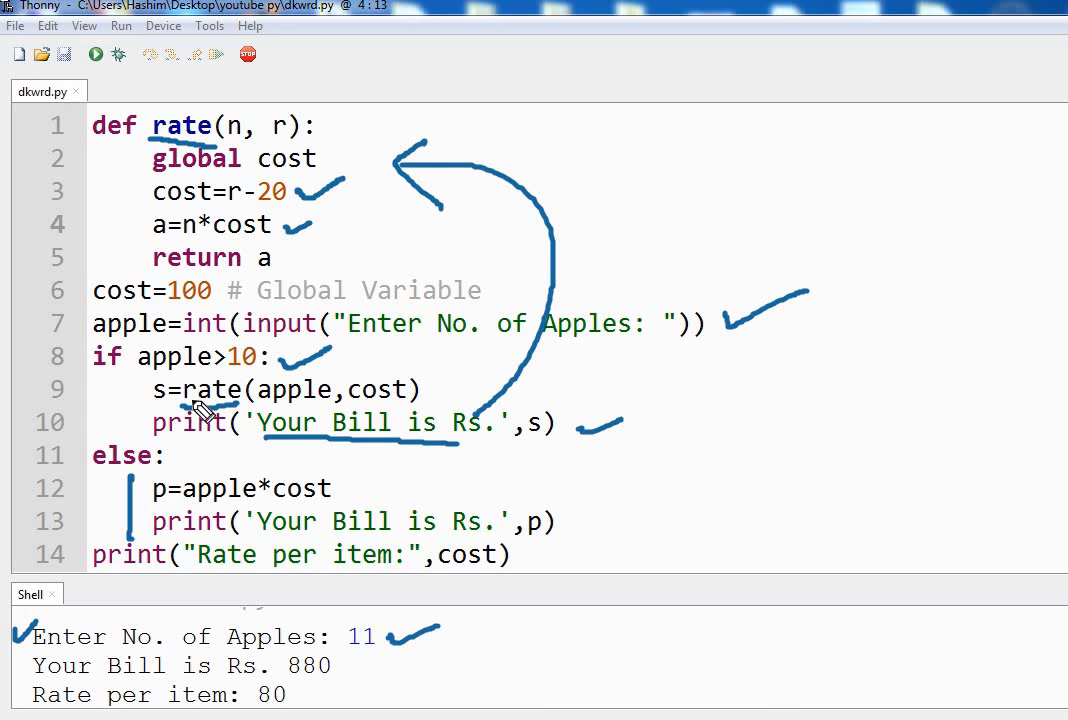
mouse_move(348, 243)
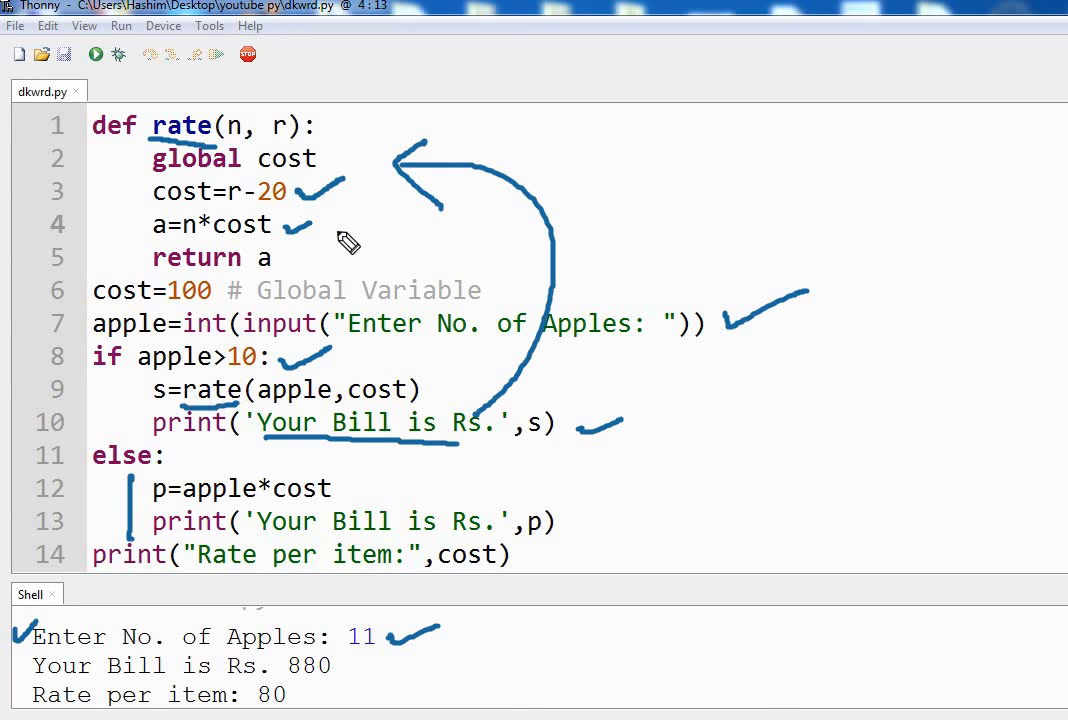
mouse_move(385, 683)
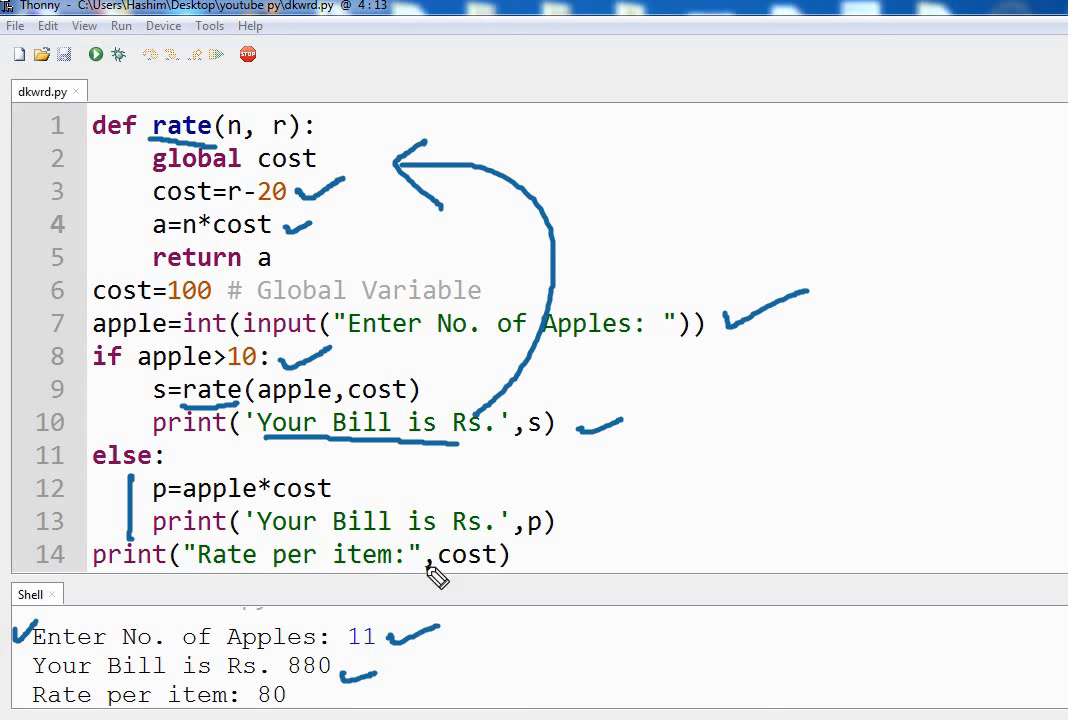
mouse_move(500, 565)
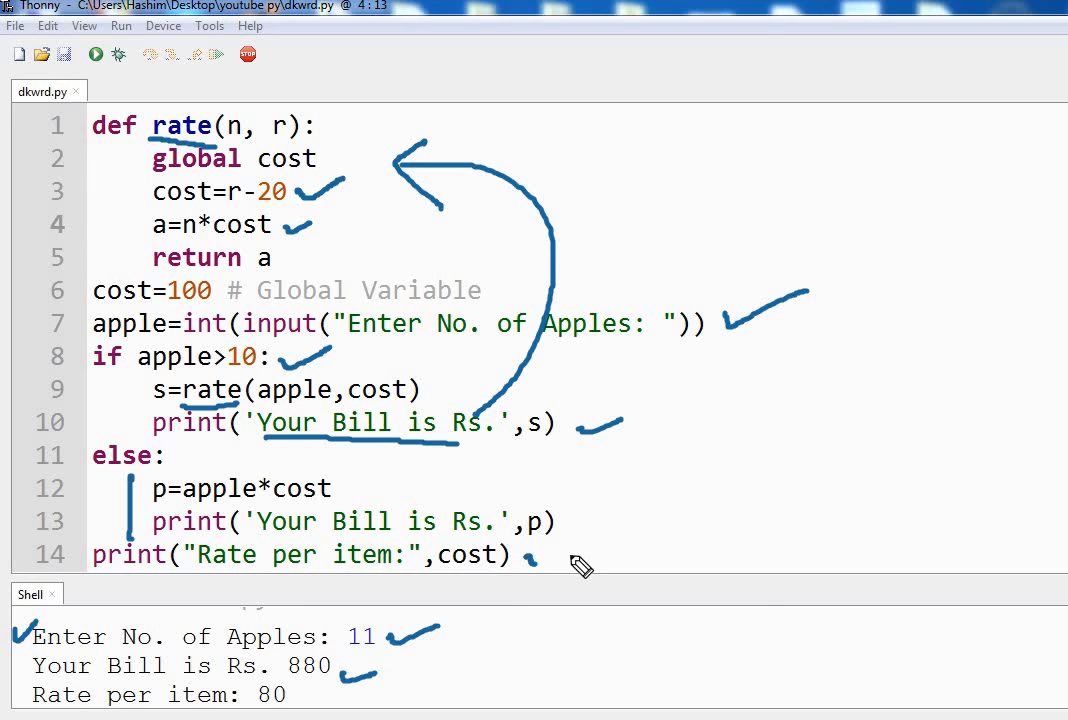
mouse_move(550, 570)
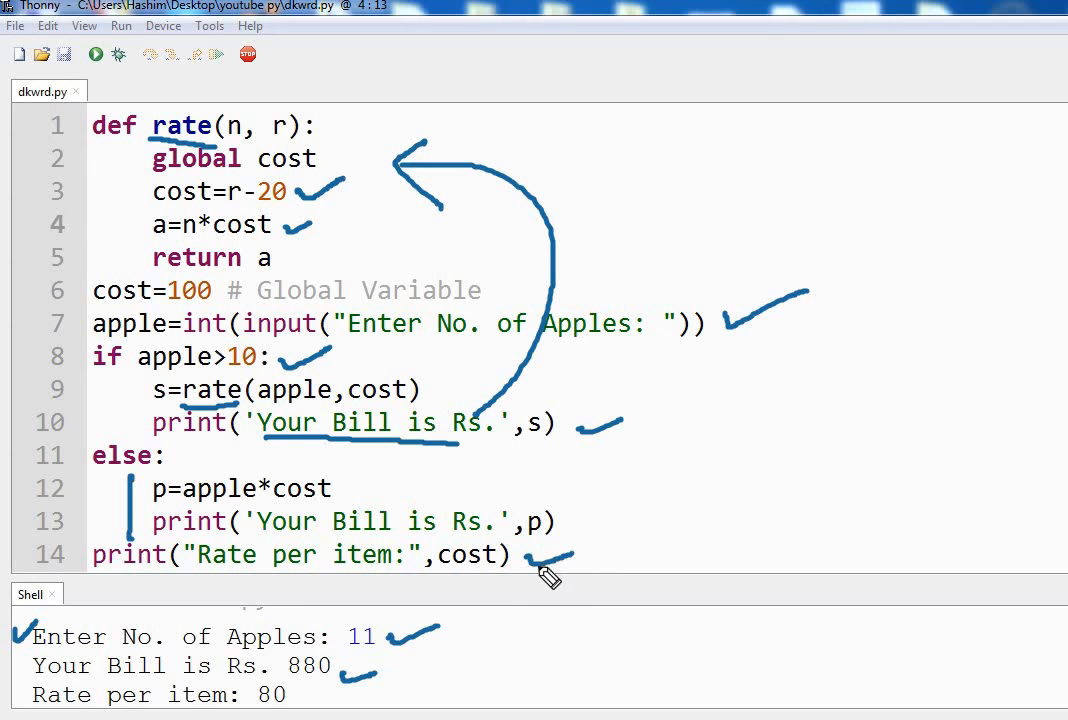
mouse_move(325, 685)
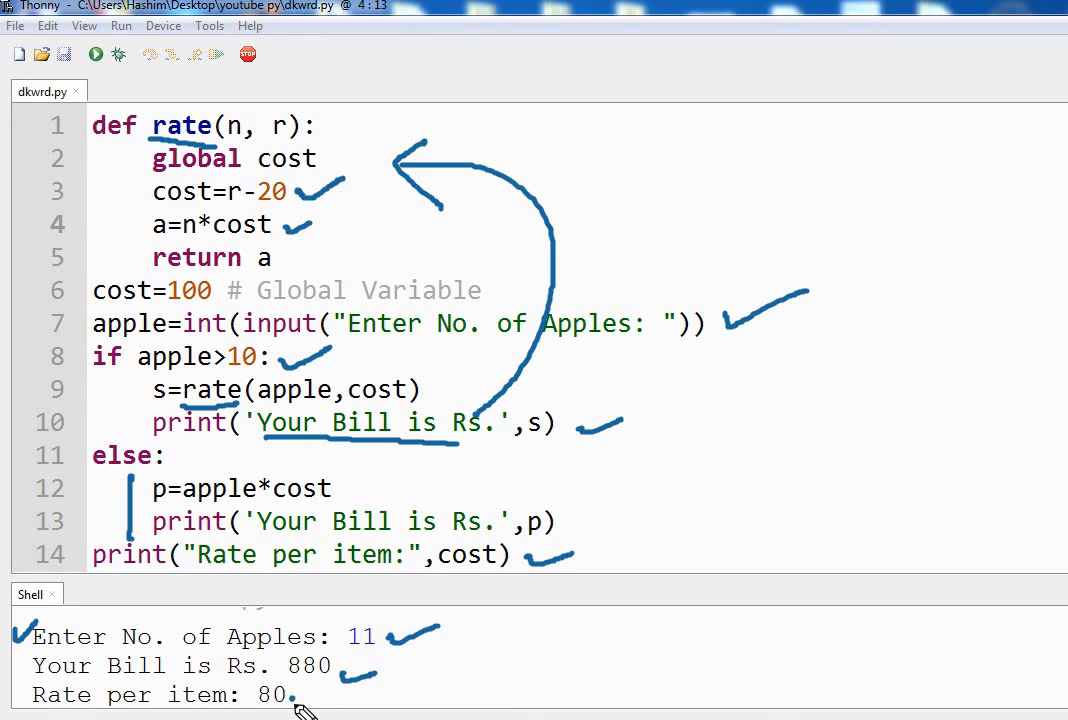
mouse_move(246, 455)
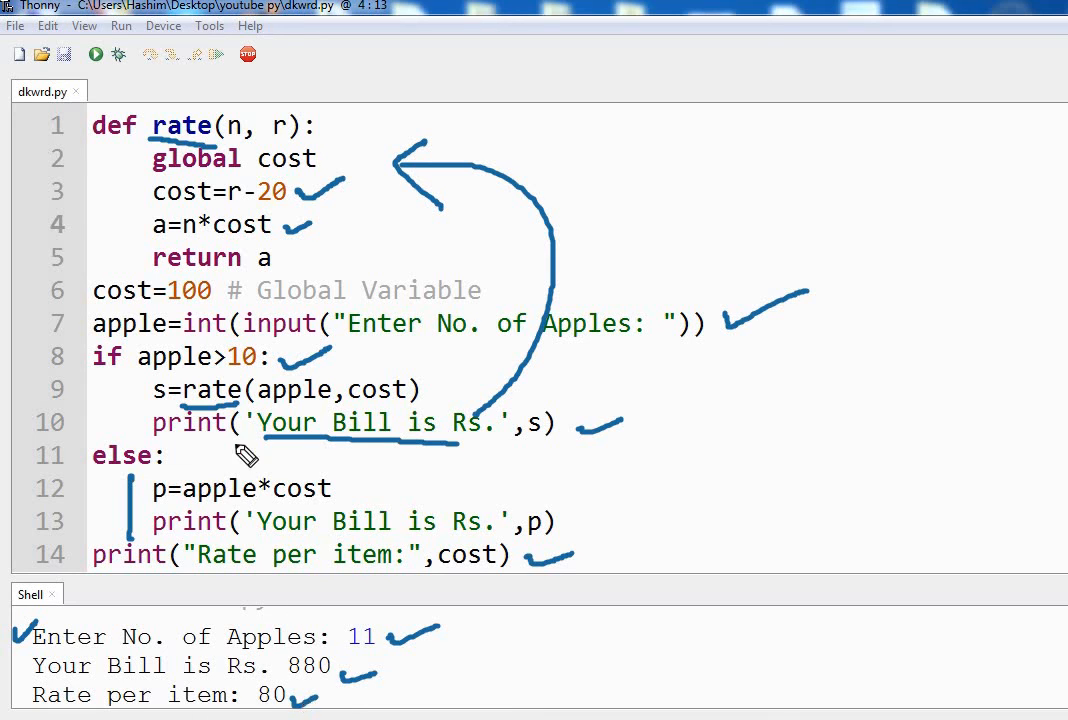
mouse_move(230, 303)
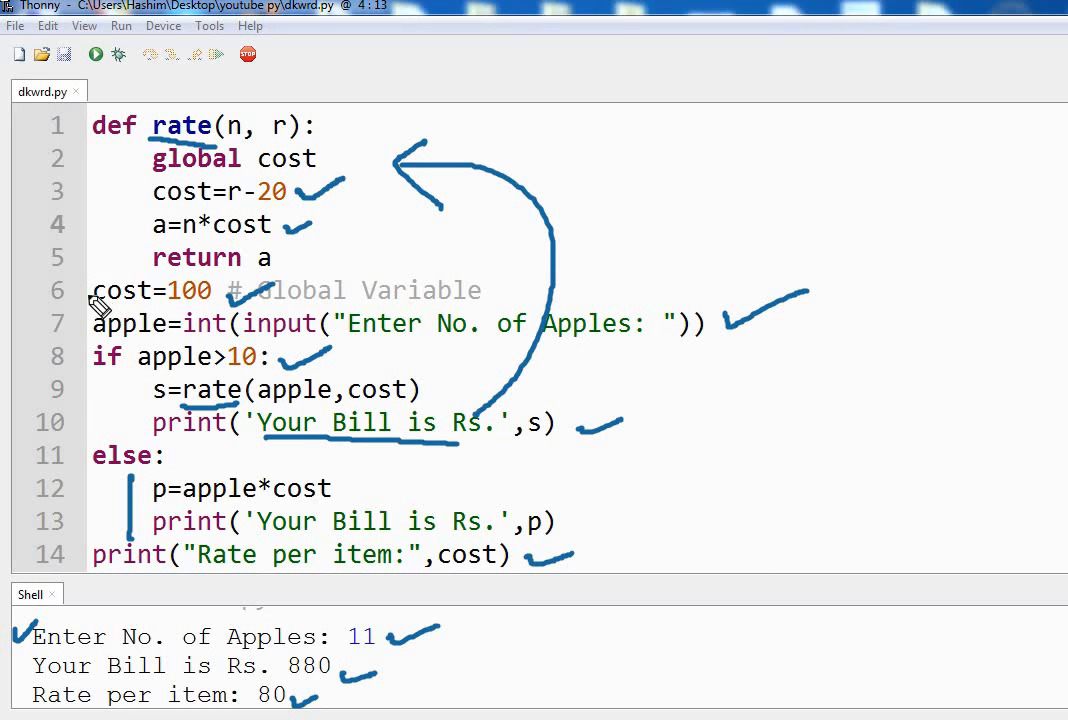
mouse_move(110, 321)
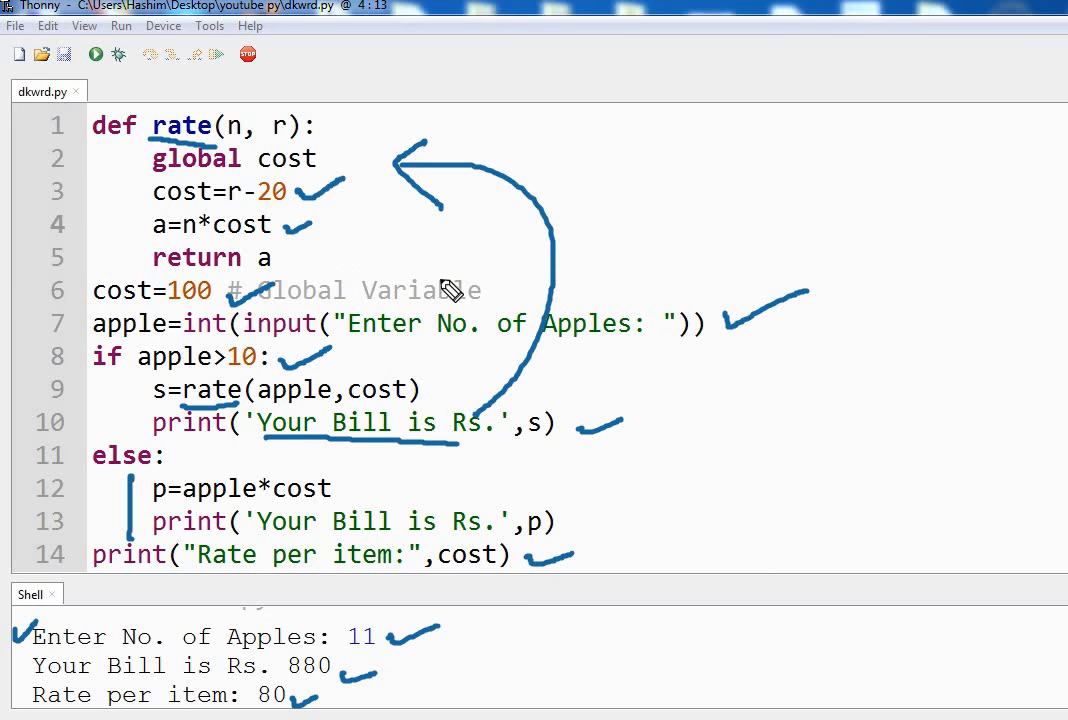
Rerun the billing script from the toolbar Run button.
click(95, 54)
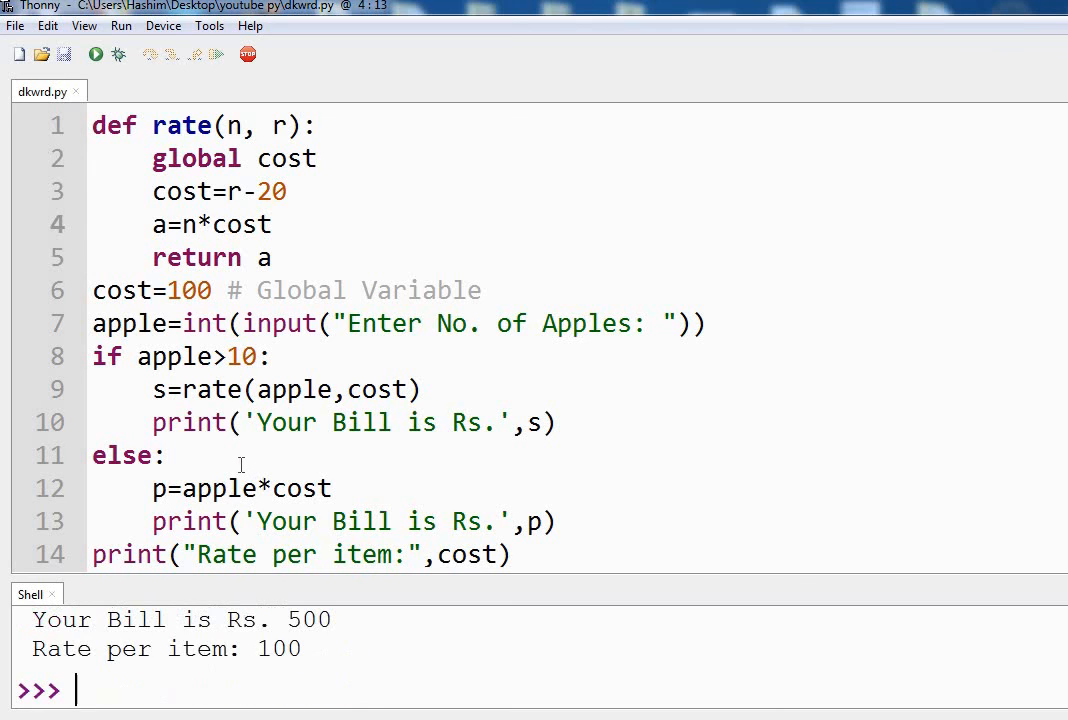
mouse_move(315, 628)
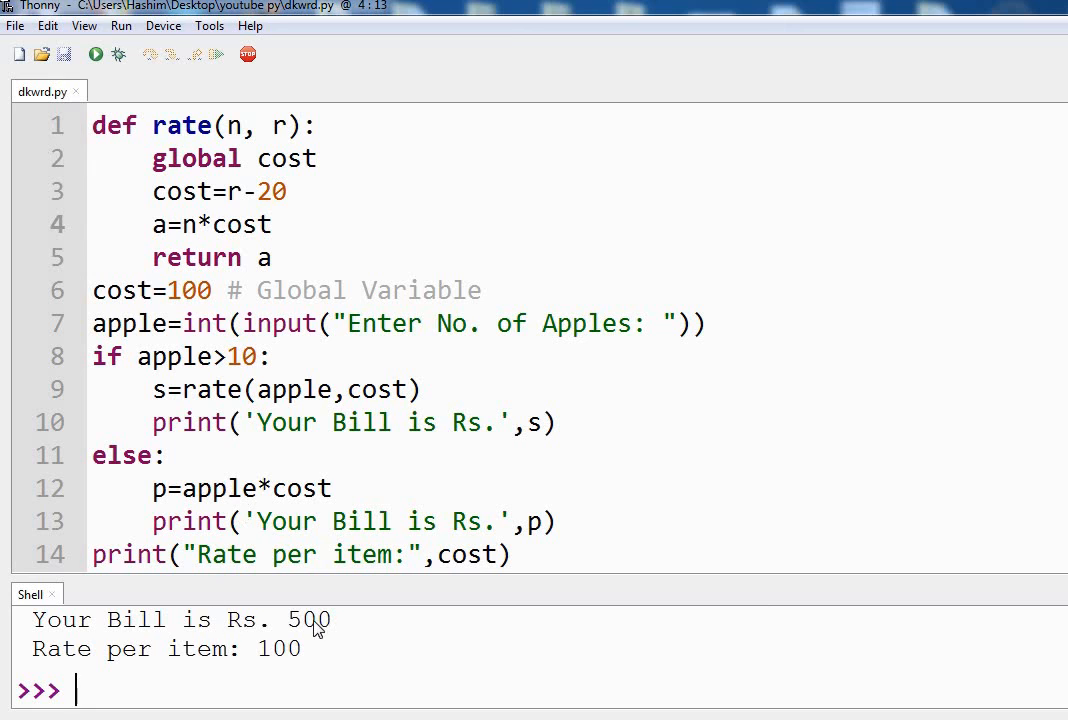
mouse_move(92, 667)
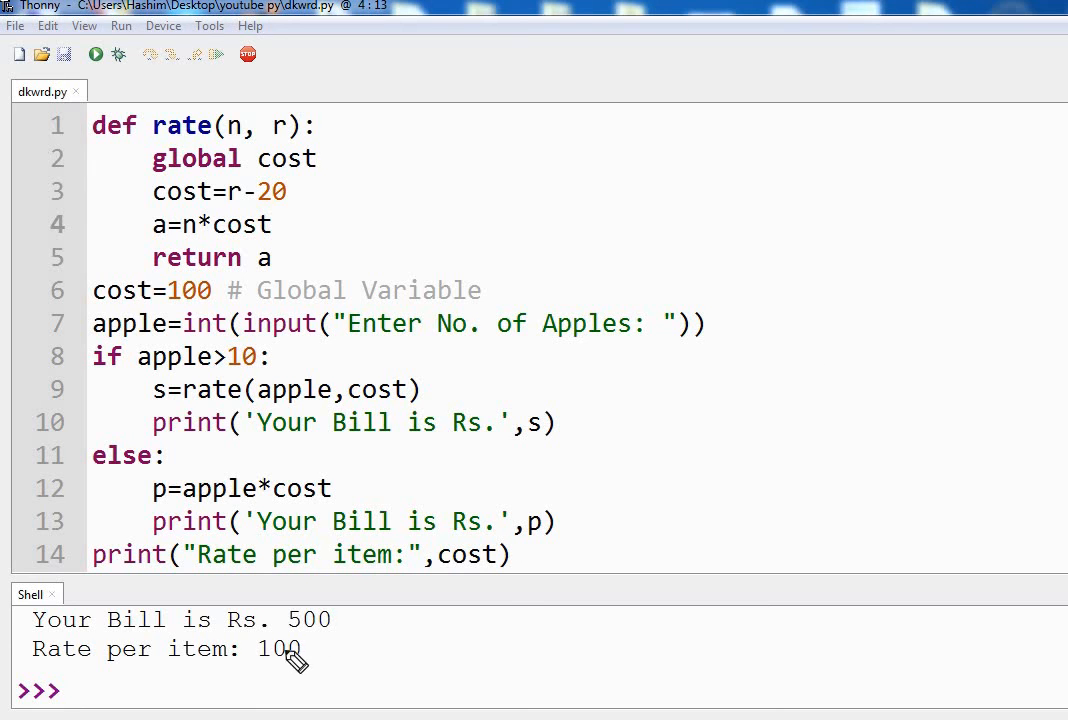
mouse_move(255, 365)
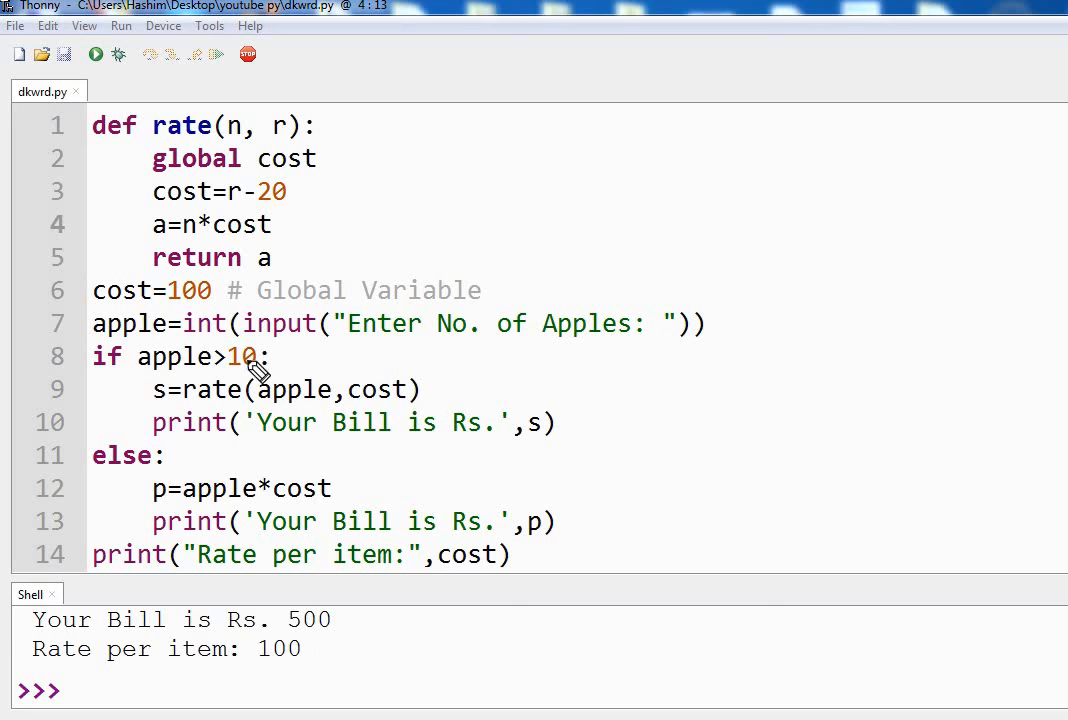
mouse_move(185, 488)
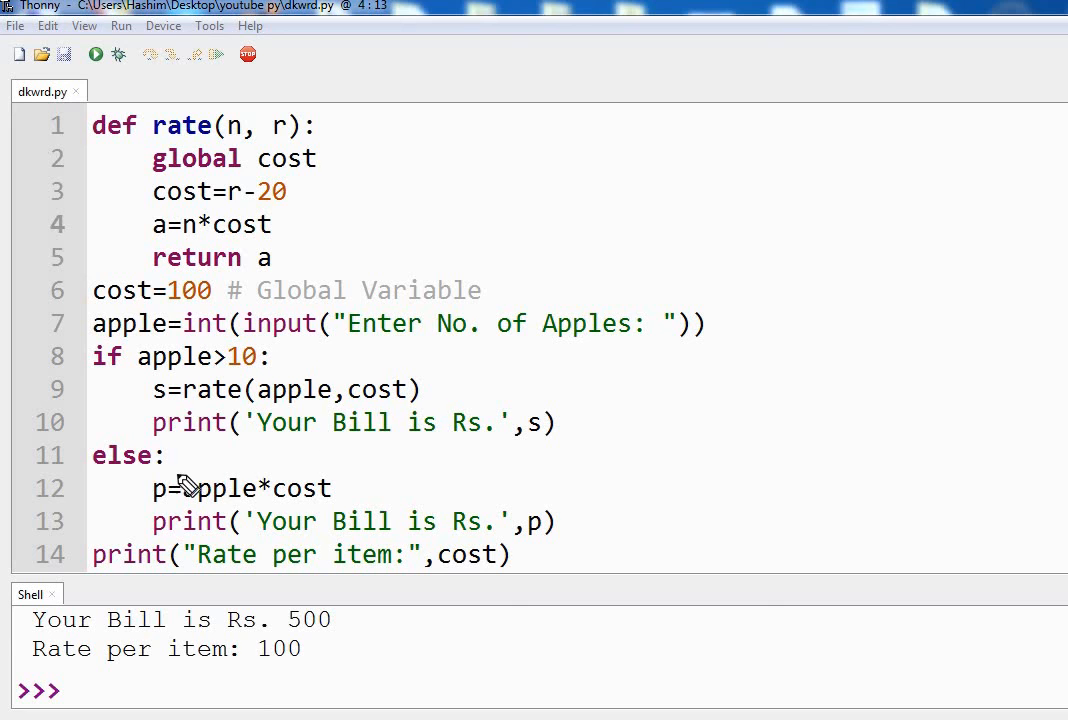
mouse_move(310, 515)
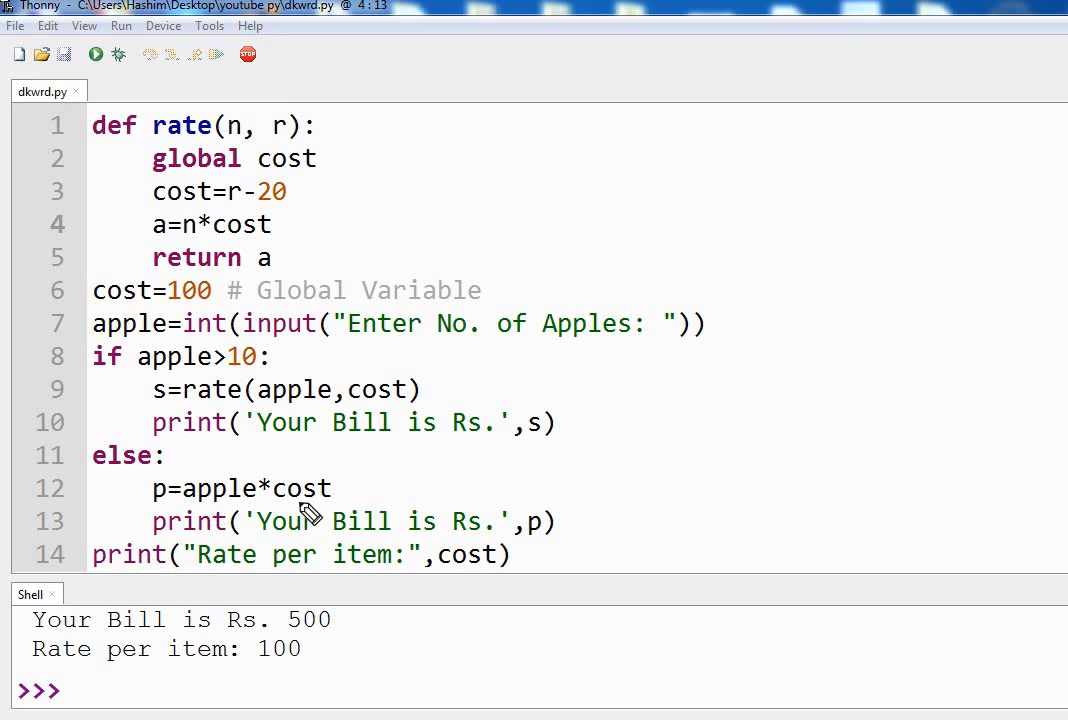
mouse_move(170, 300)
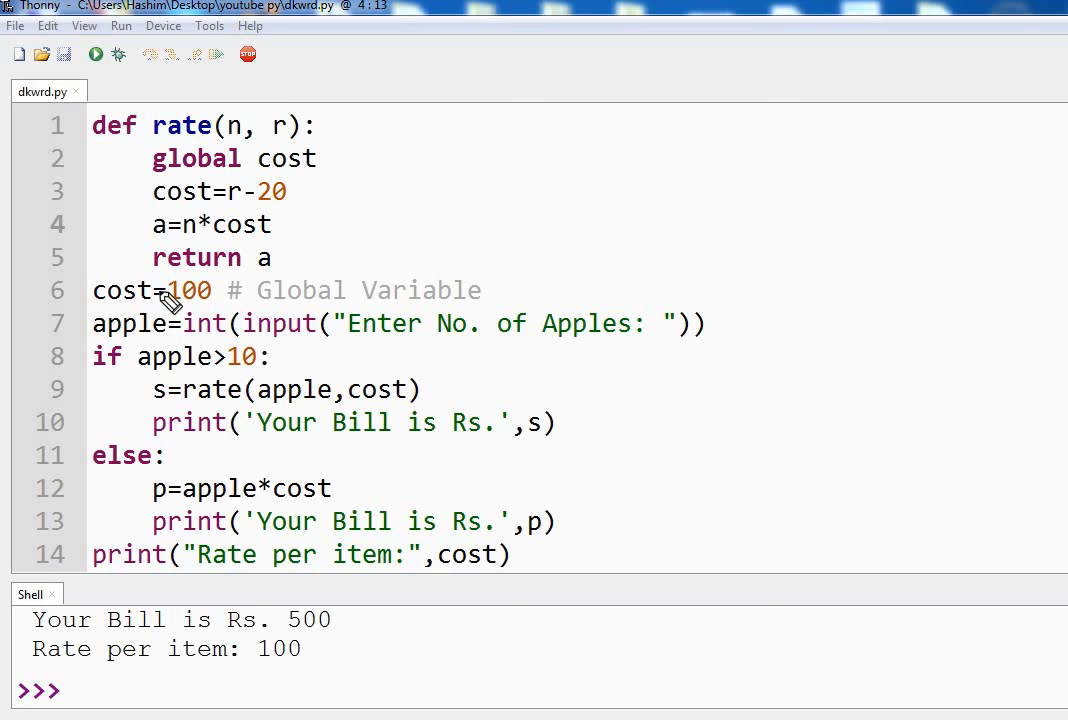
mouse_move(335, 278)
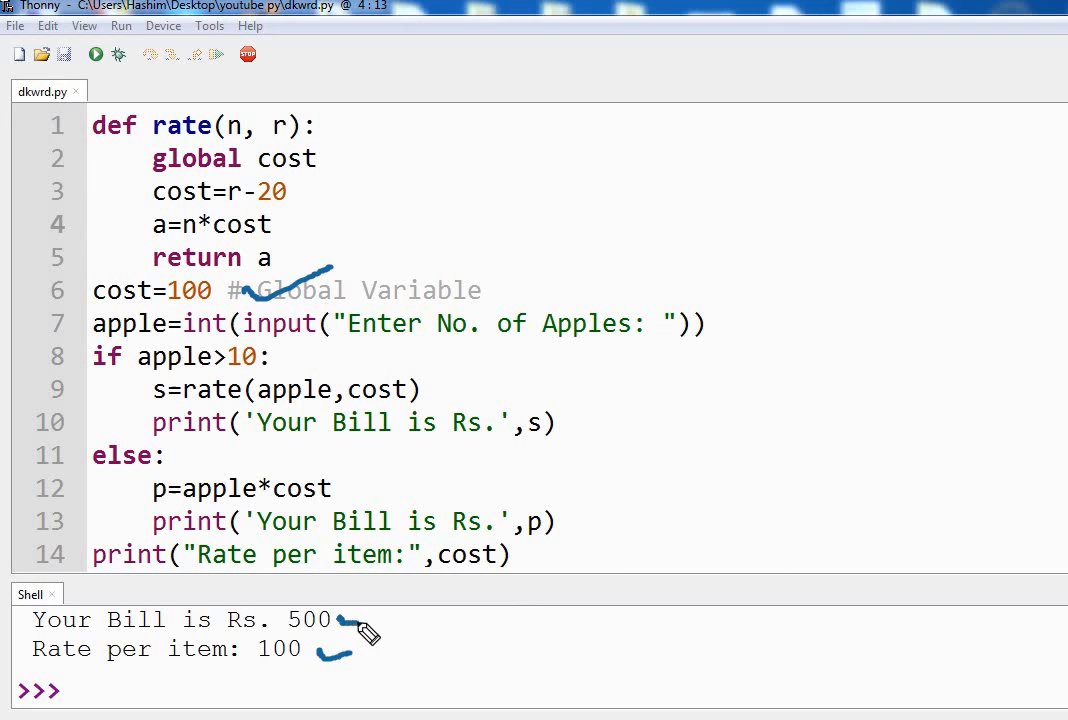
mouse_move(360, 630)
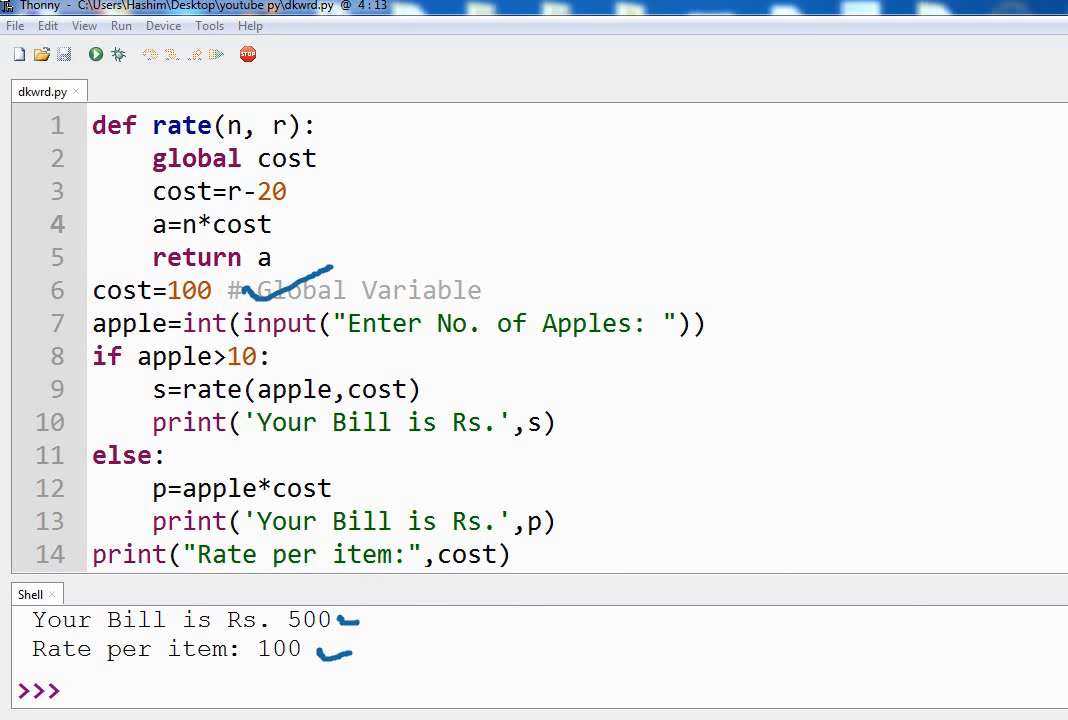
mouse_move(592, 558)
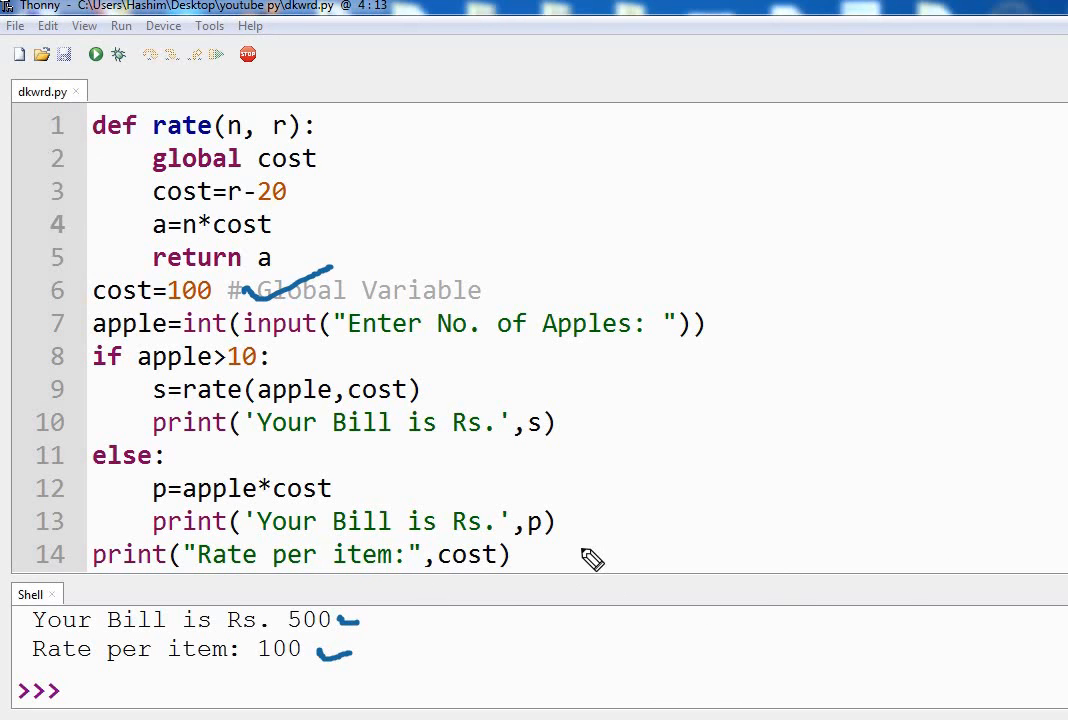
mouse_move(165, 290)
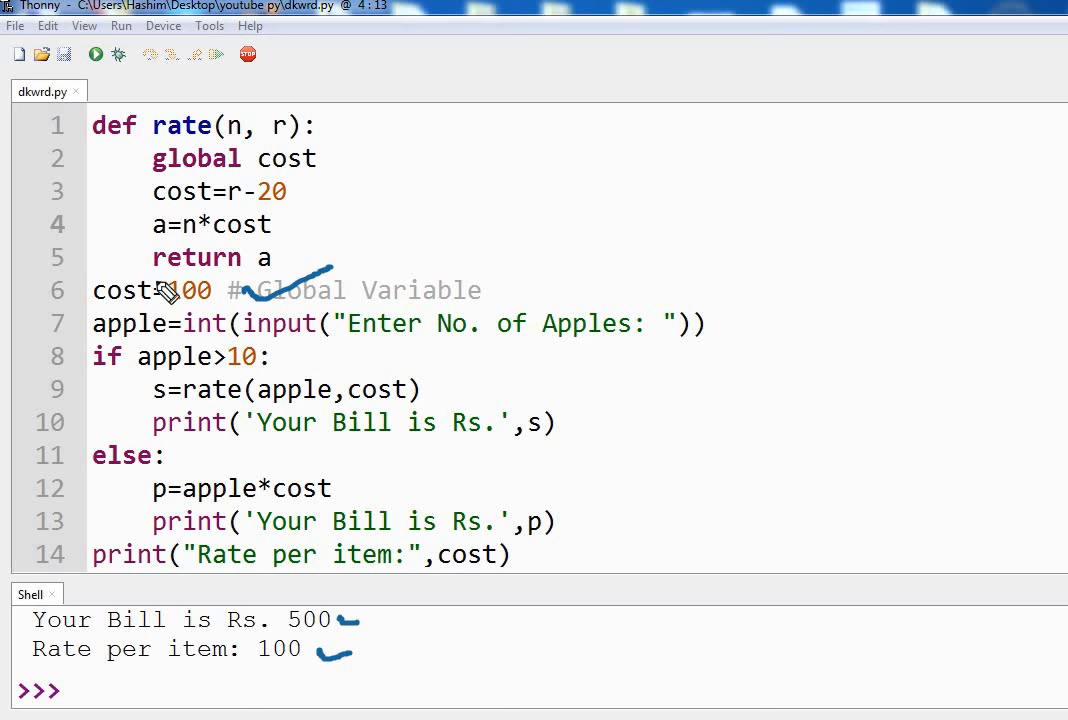
mouse_move(457, 226)
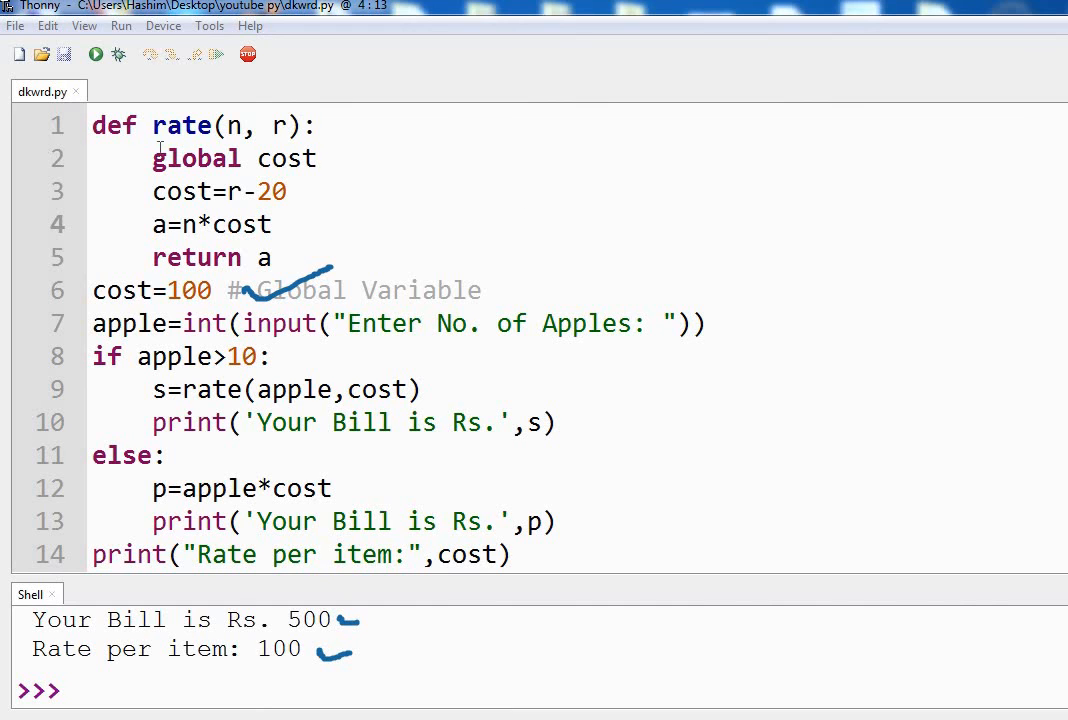
Comment out the 'global cost' line in rate() by adding a leading #.
click(154, 158)
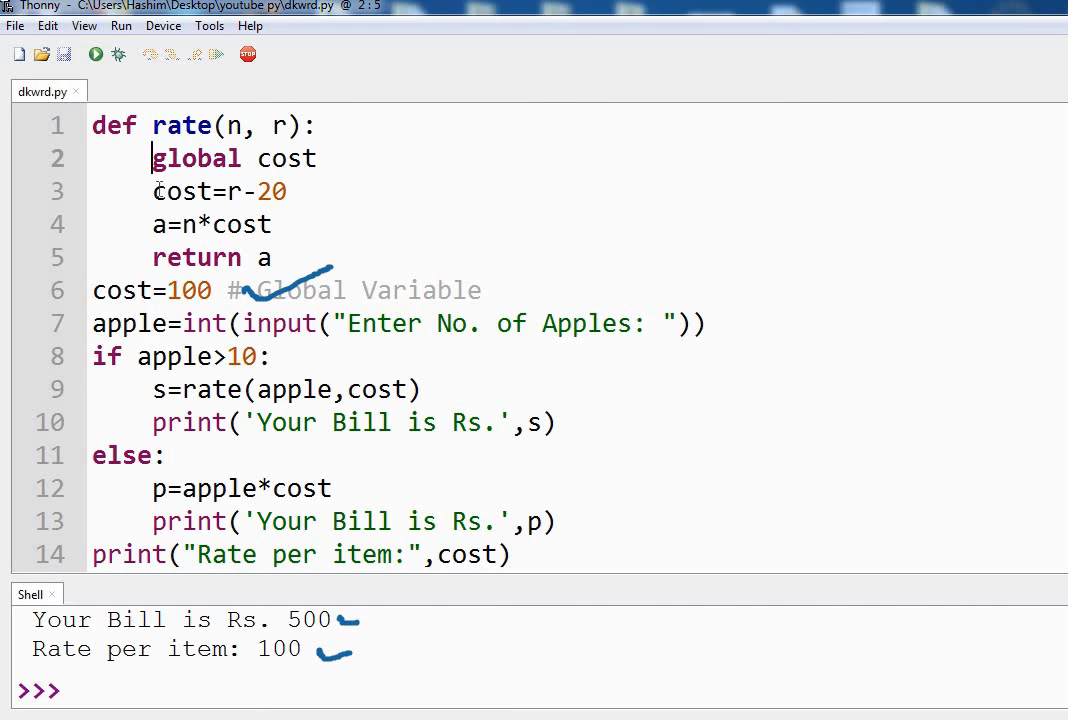
text(#)
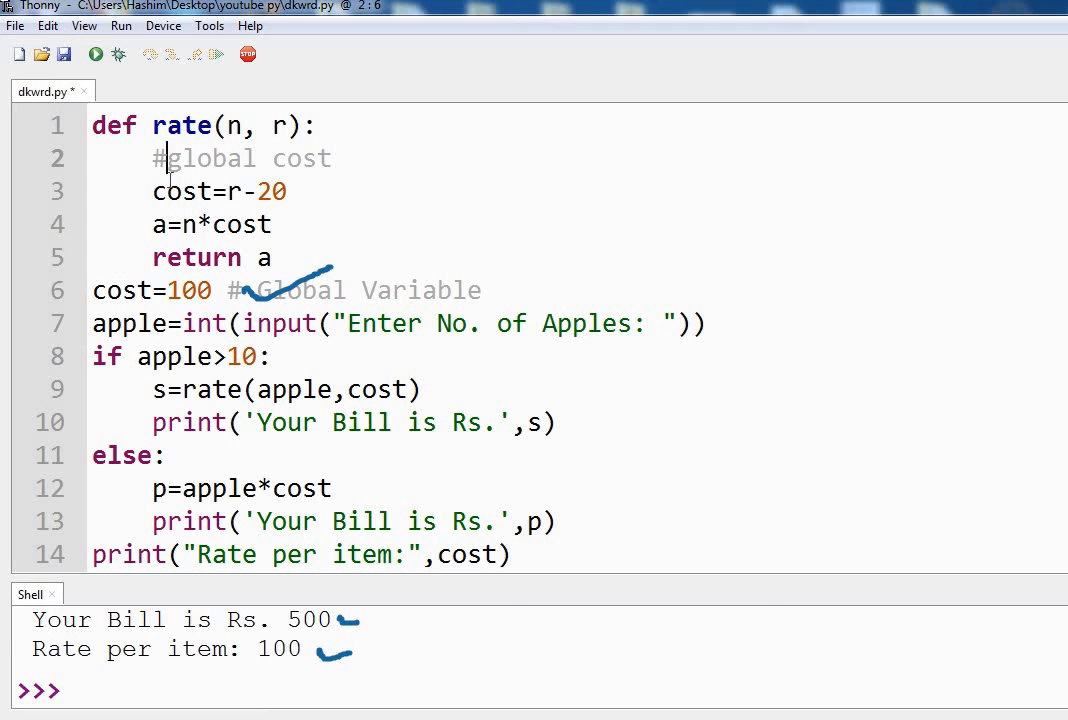
mouse_move(95, 55)
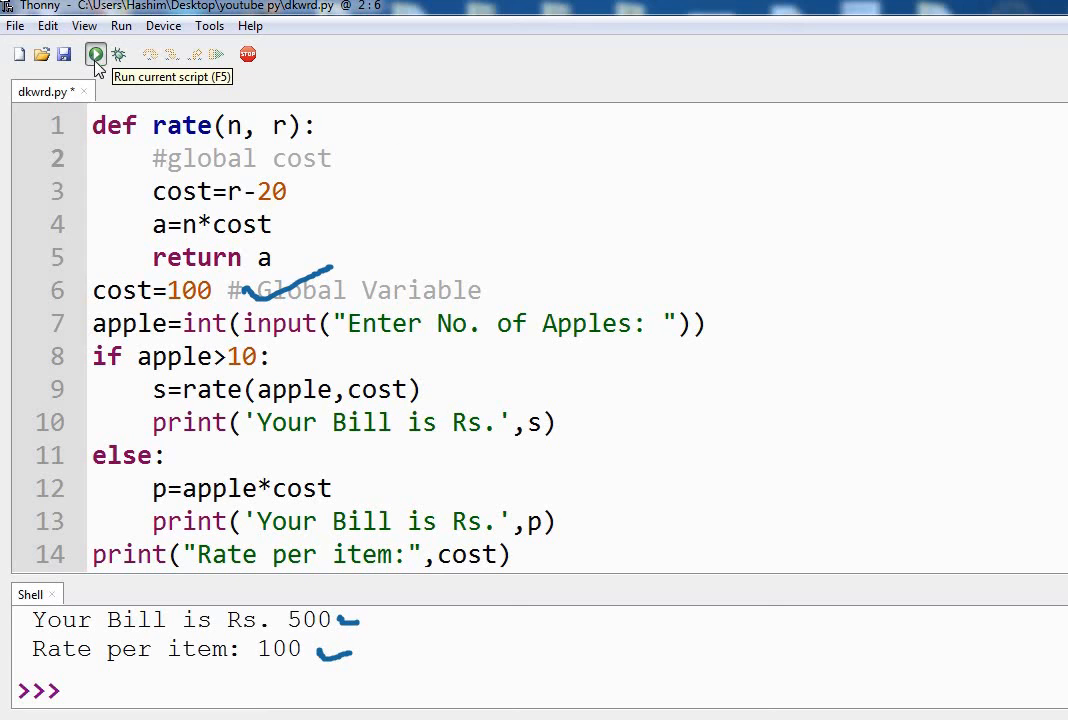
Run the edited script and enter 5 apples at the prompt.
click(95, 54)
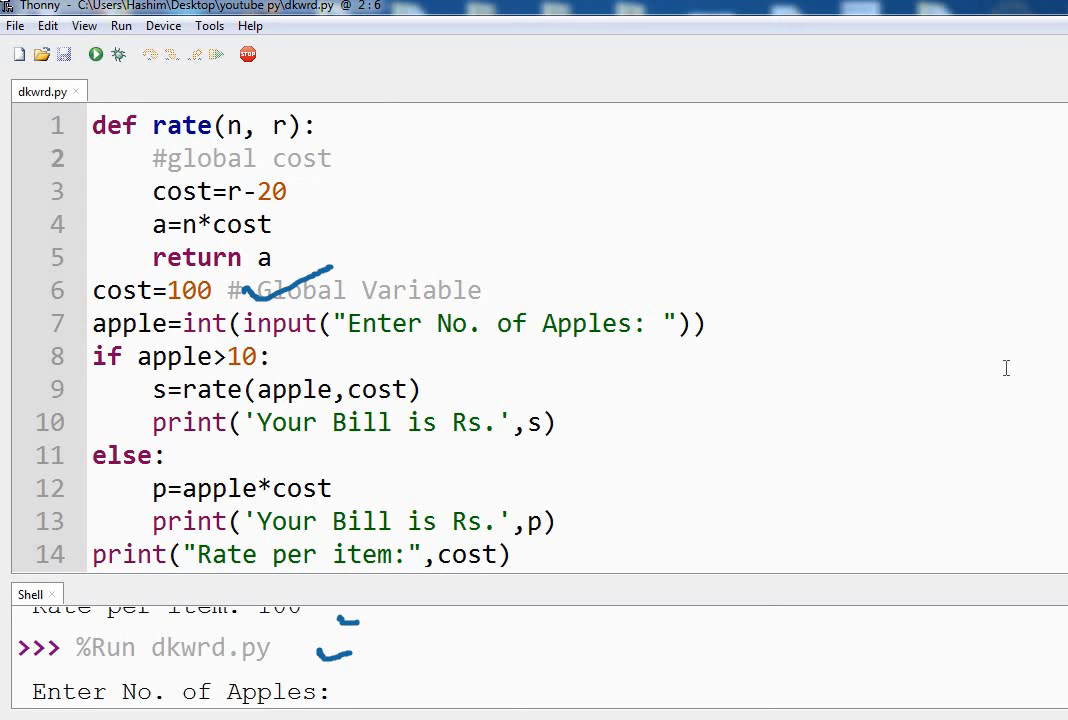
text(5)
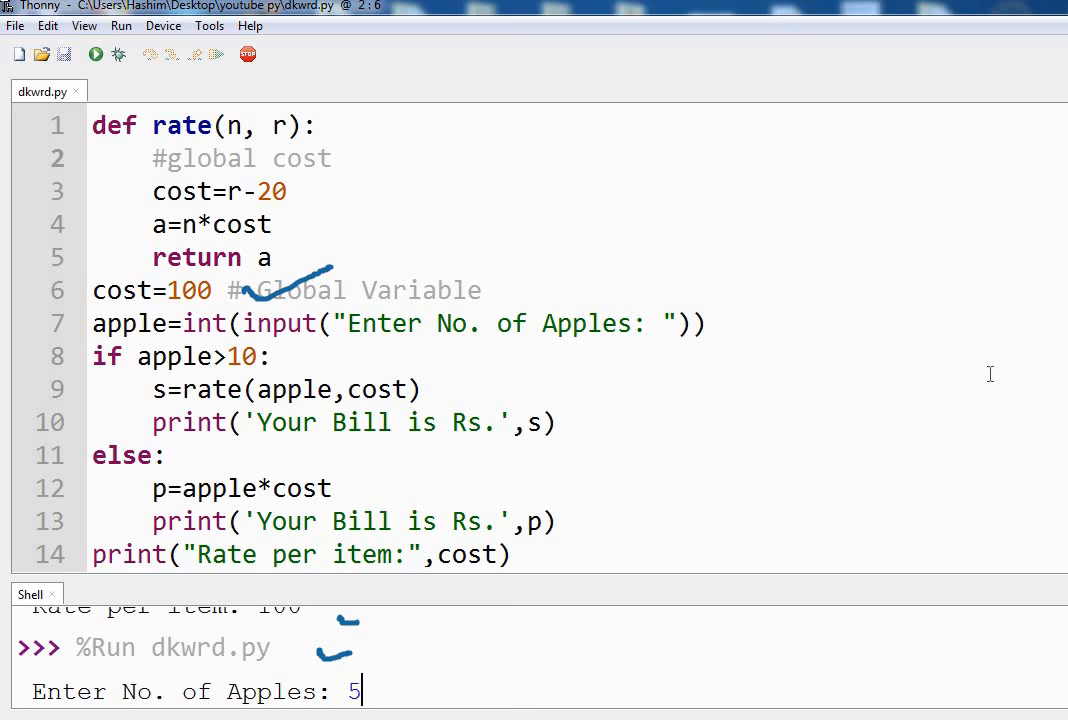
key(Return)
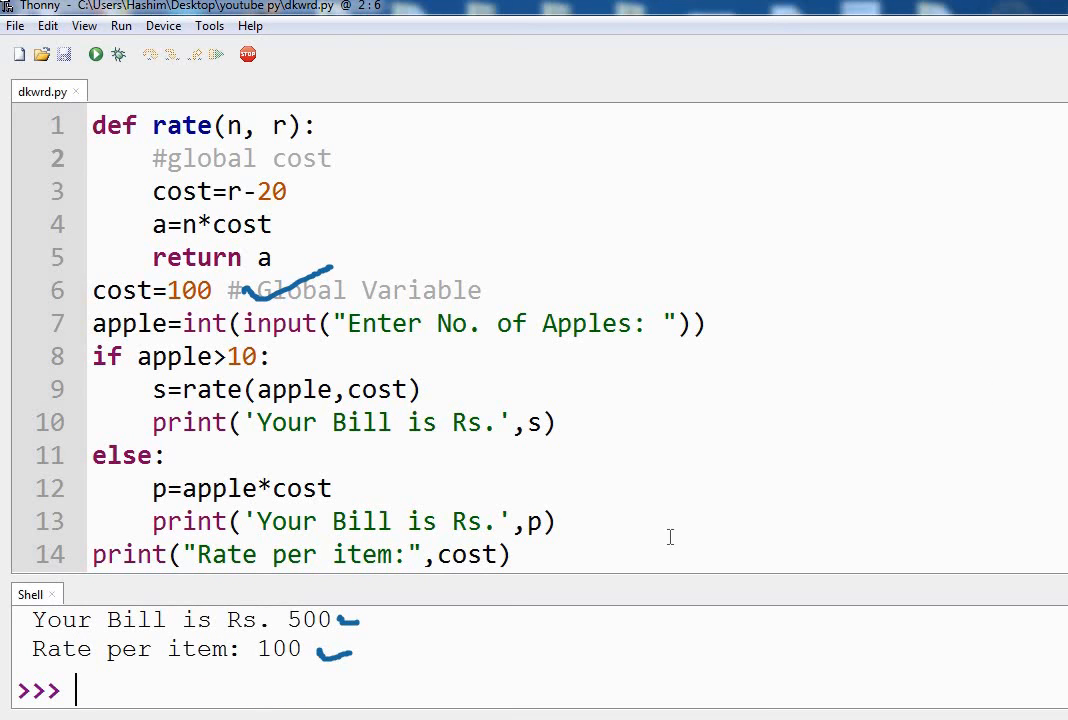
mouse_move(357, 615)
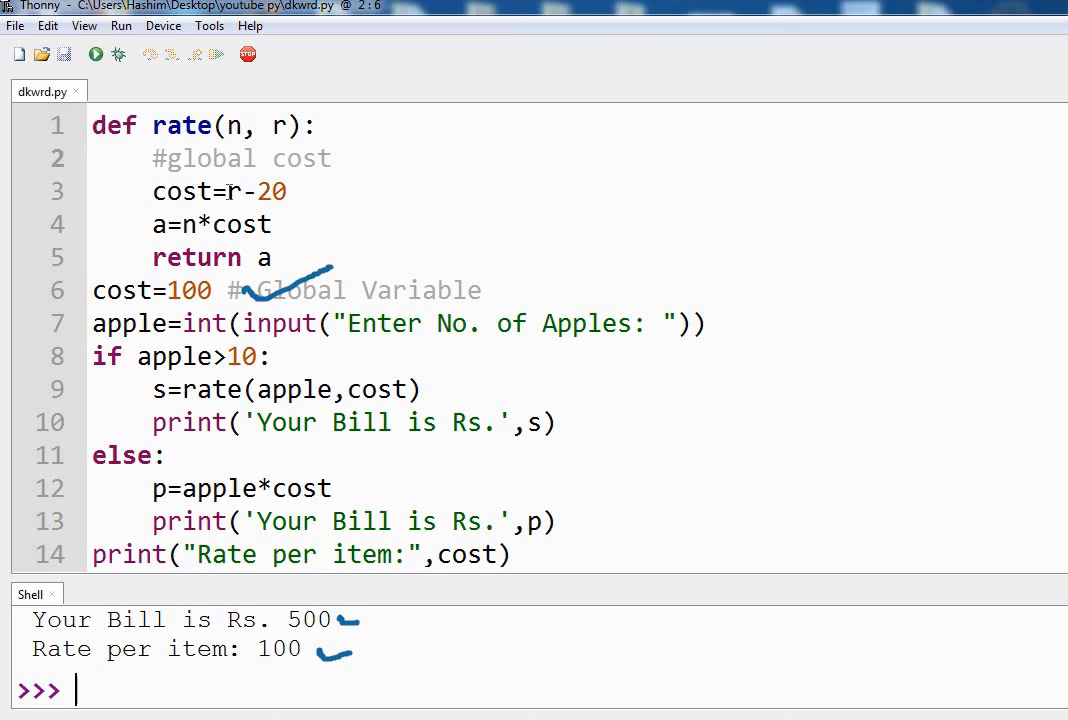
Run the program again and answer the apple prompt with 12.
click(95, 54)
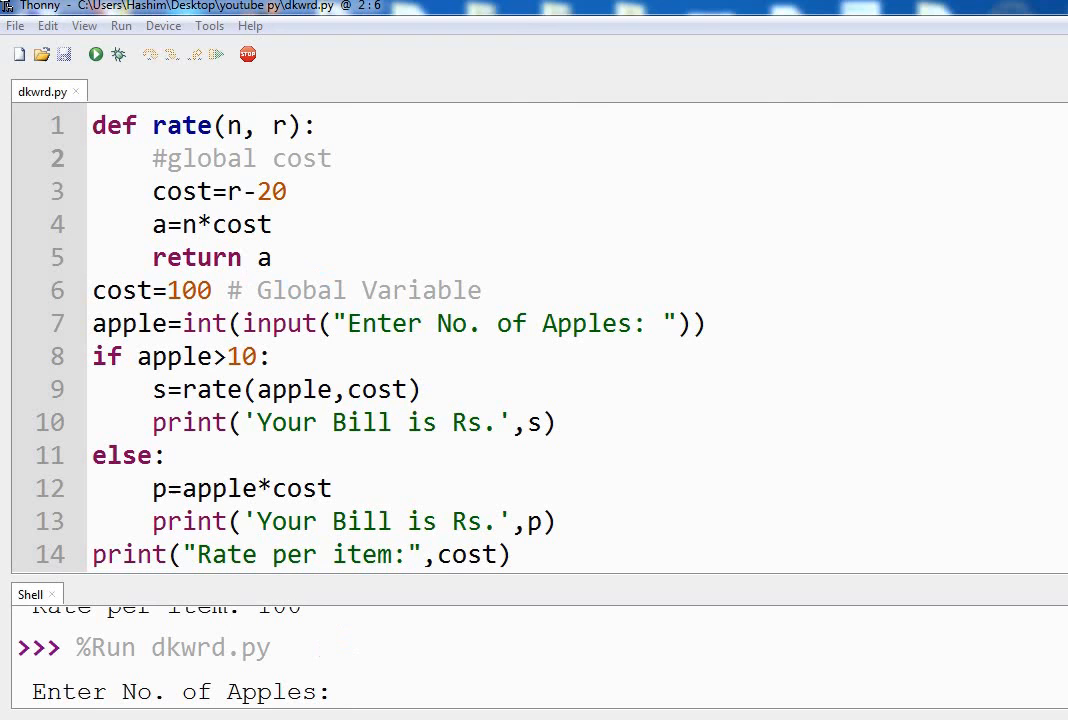
click(360, 691)
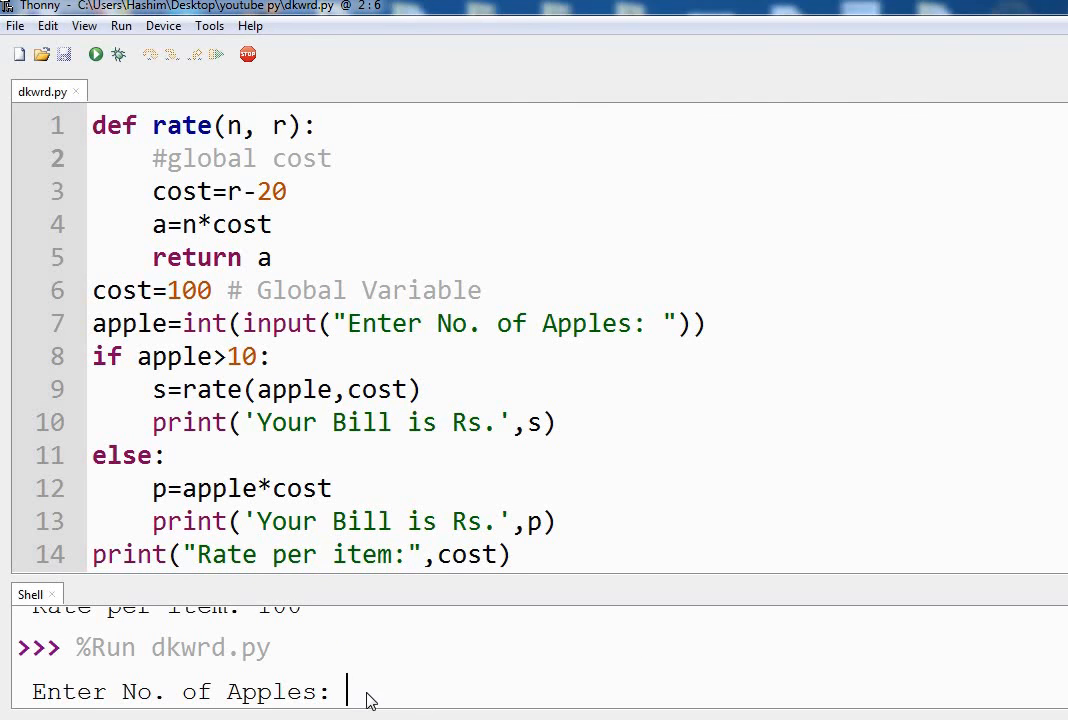
text(12)
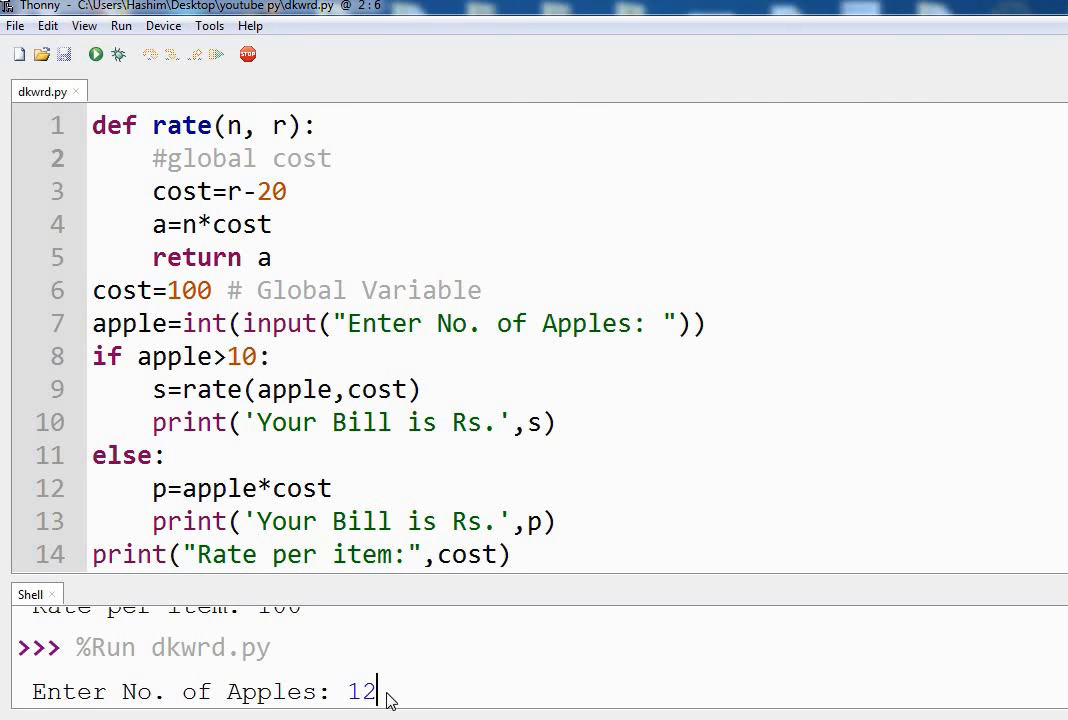
key(Return)
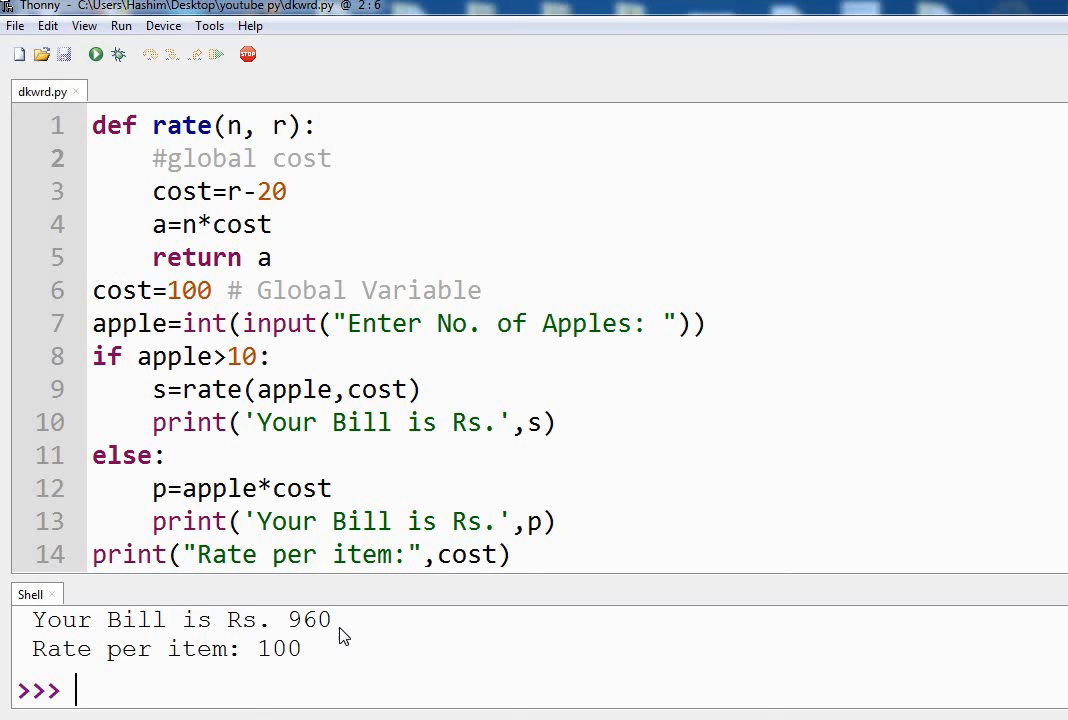
mouse_move(189, 667)
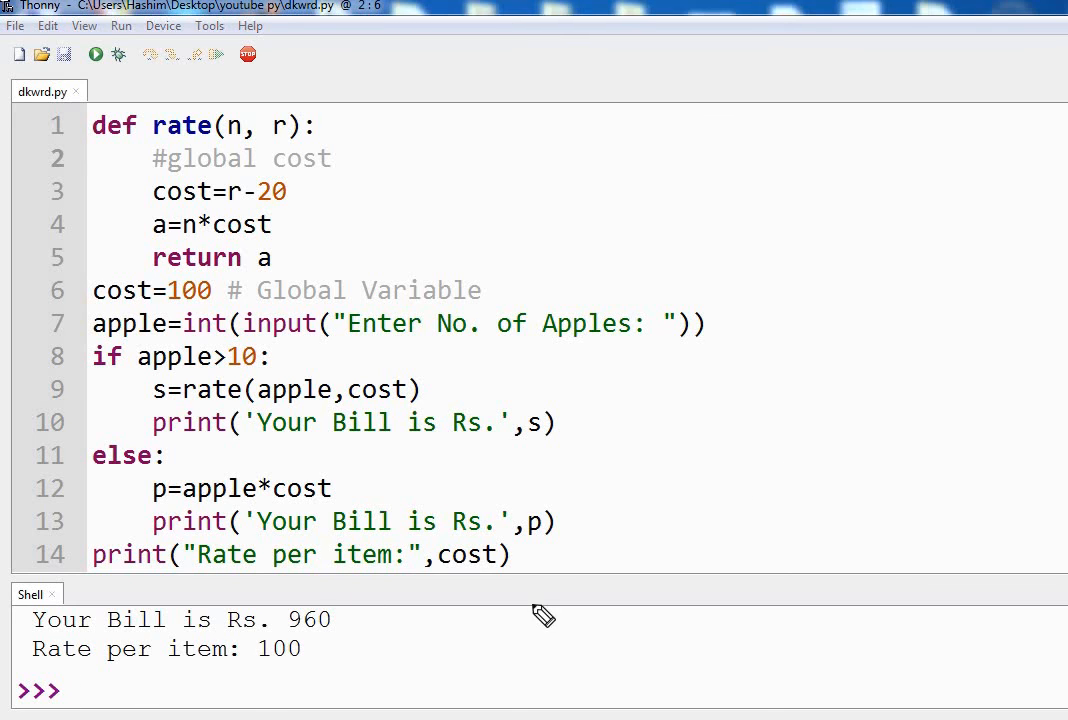
mouse_move(285, 678)
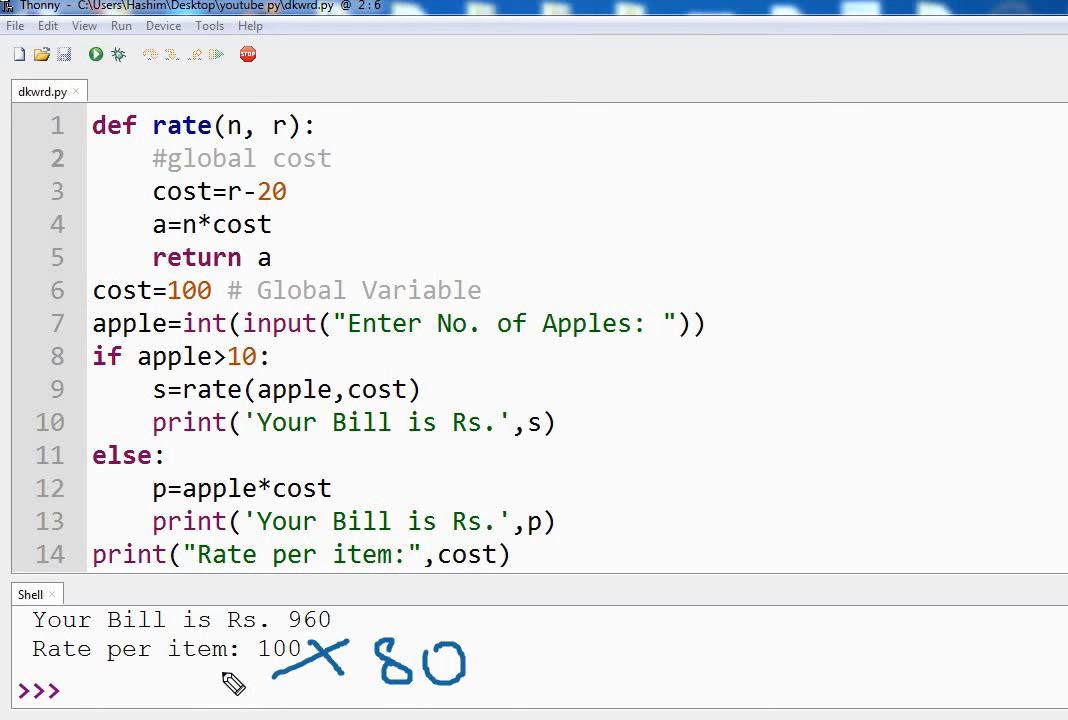
mouse_move(235, 168)
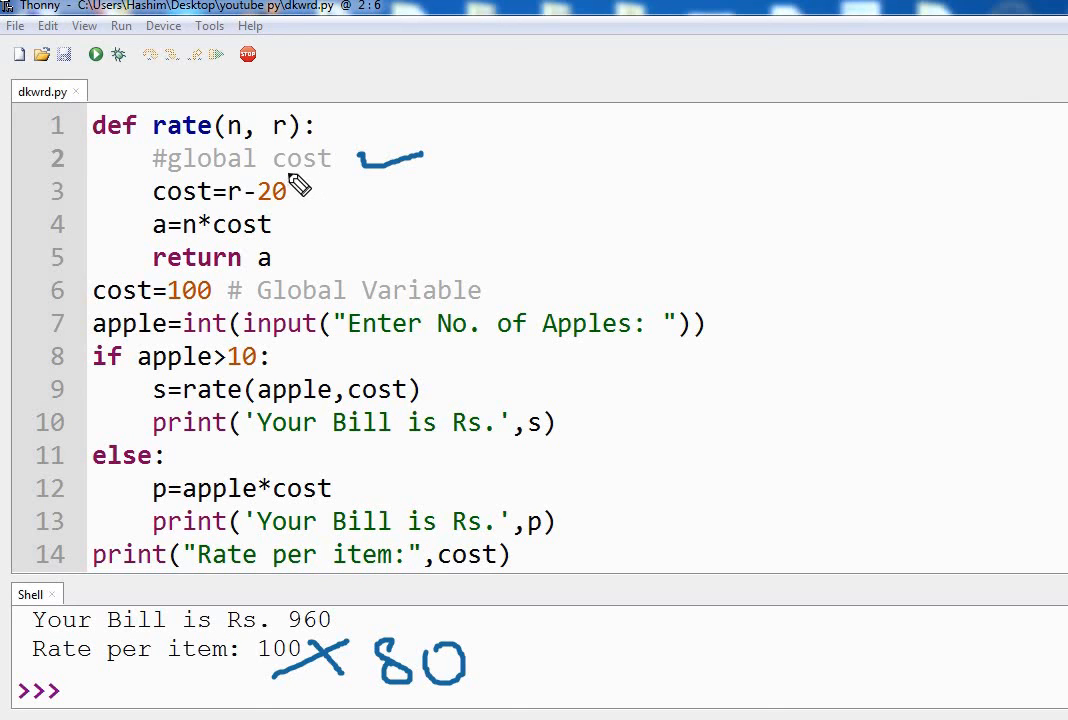
mouse_move(524, 464)
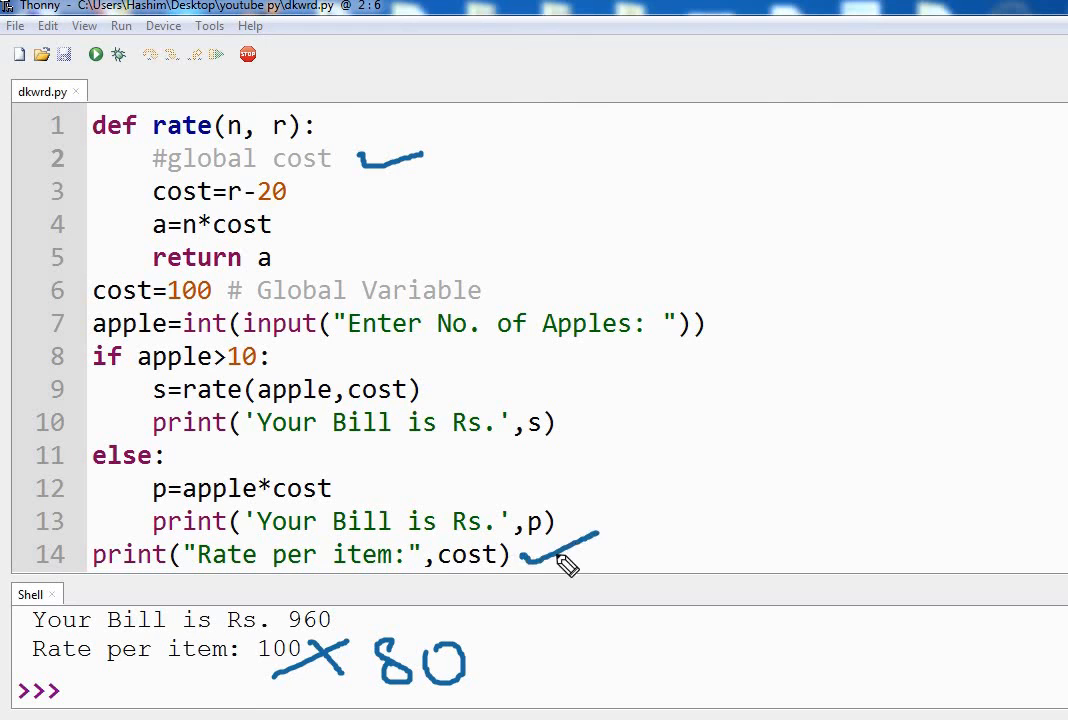
mouse_move(352, 388)
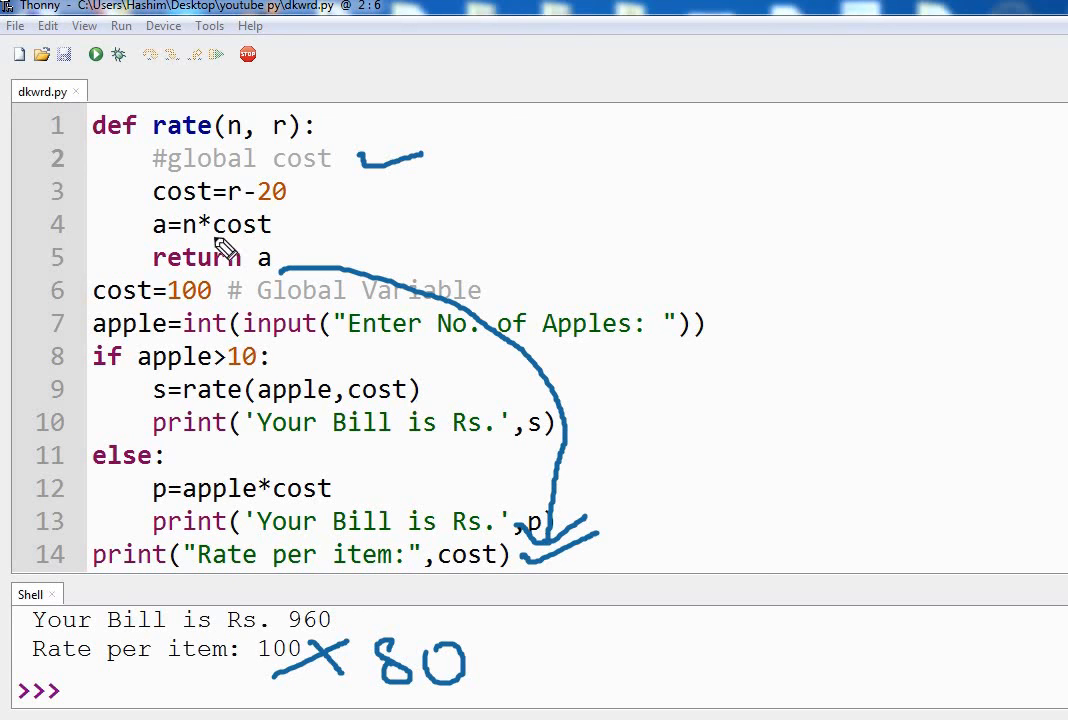
mouse_move(270, 172)
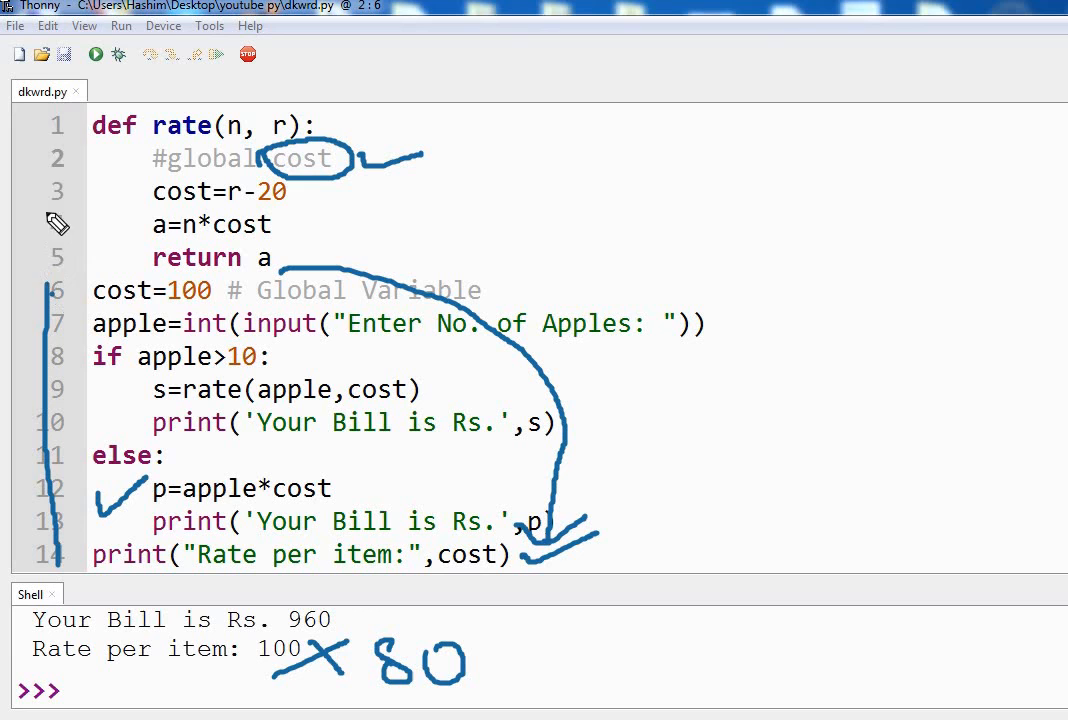
mouse_move(330, 210)
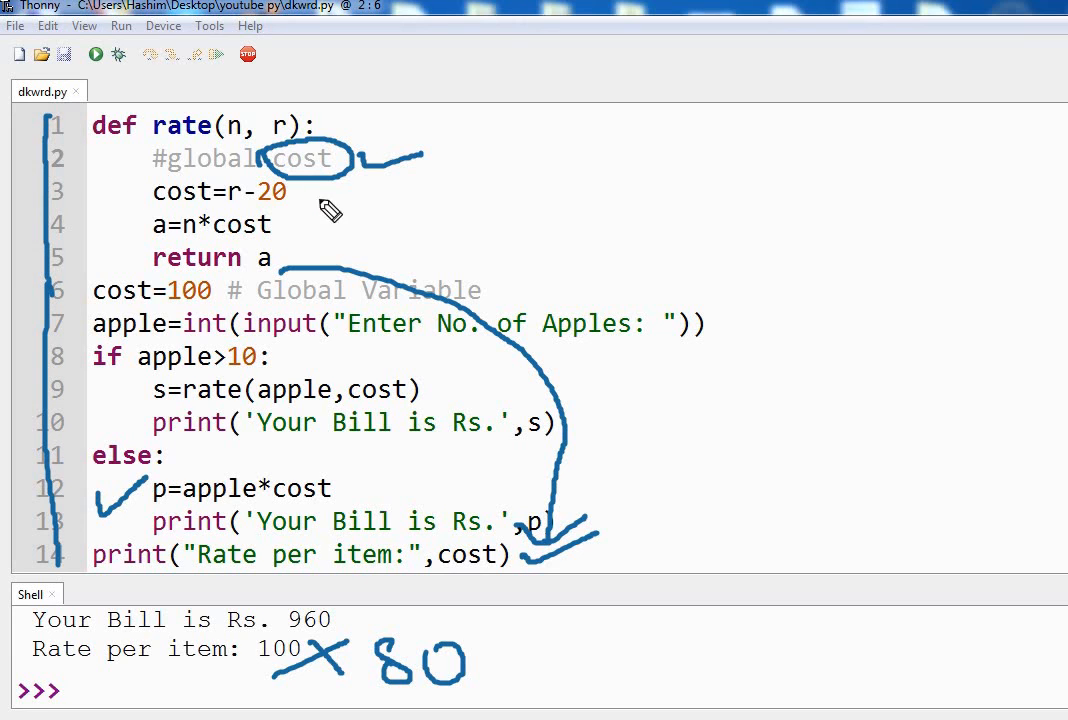
mouse_move(337, 255)
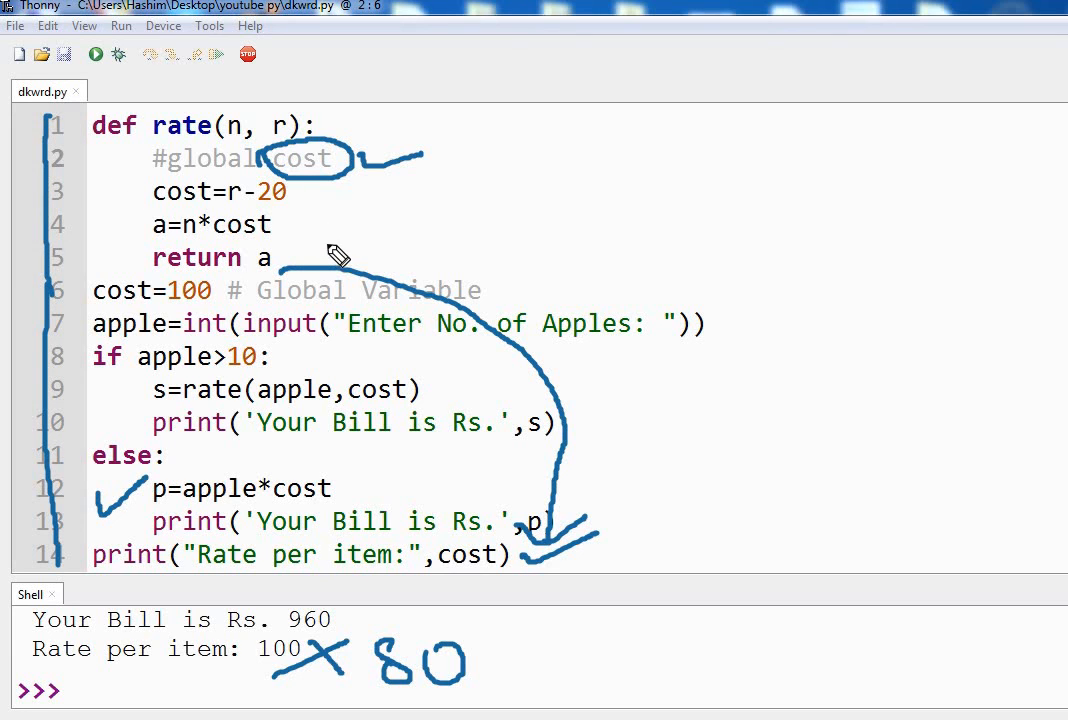
mouse_move(347, 183)
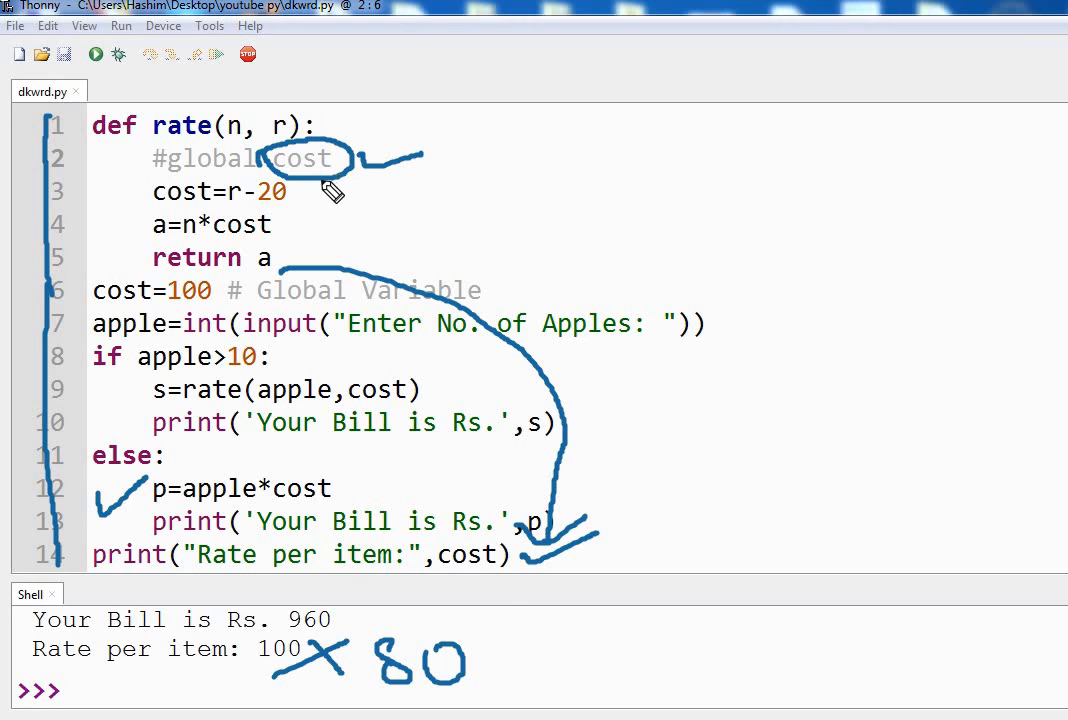
mouse_move(335, 210)
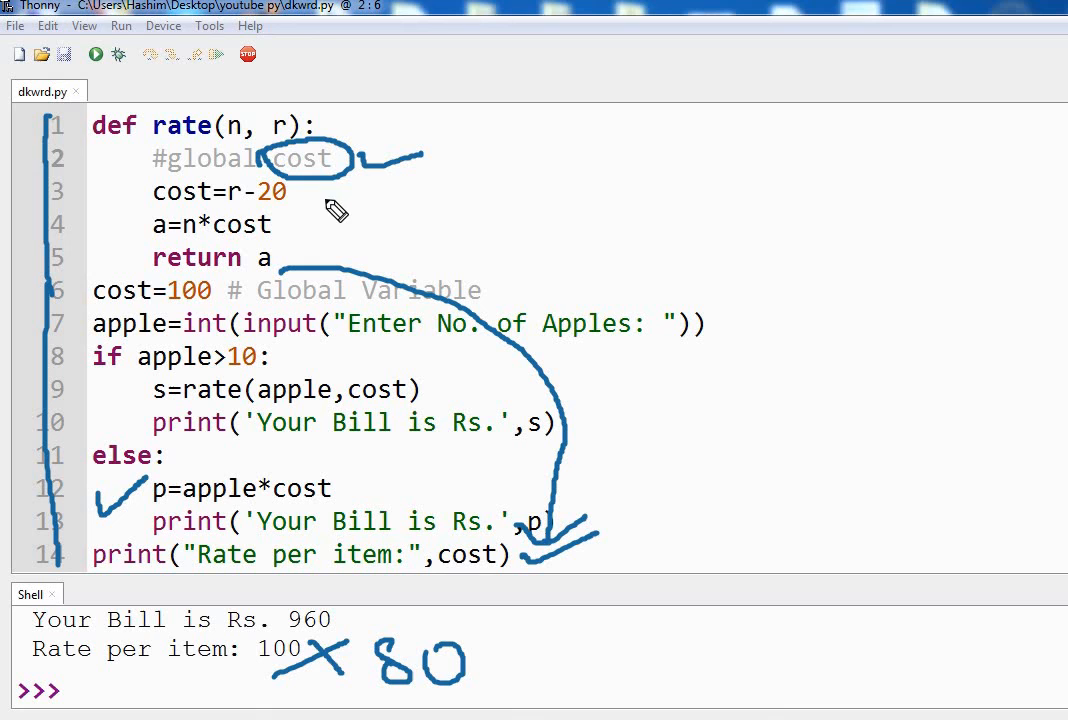
mouse_move(185, 170)
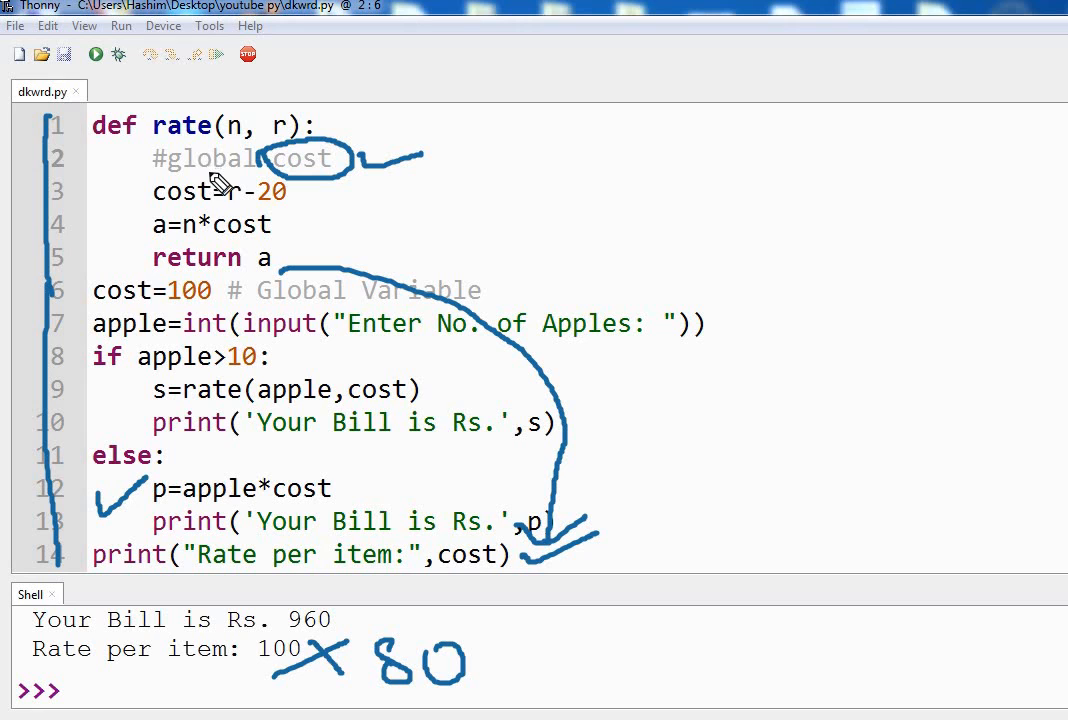
mouse_move(210, 170)
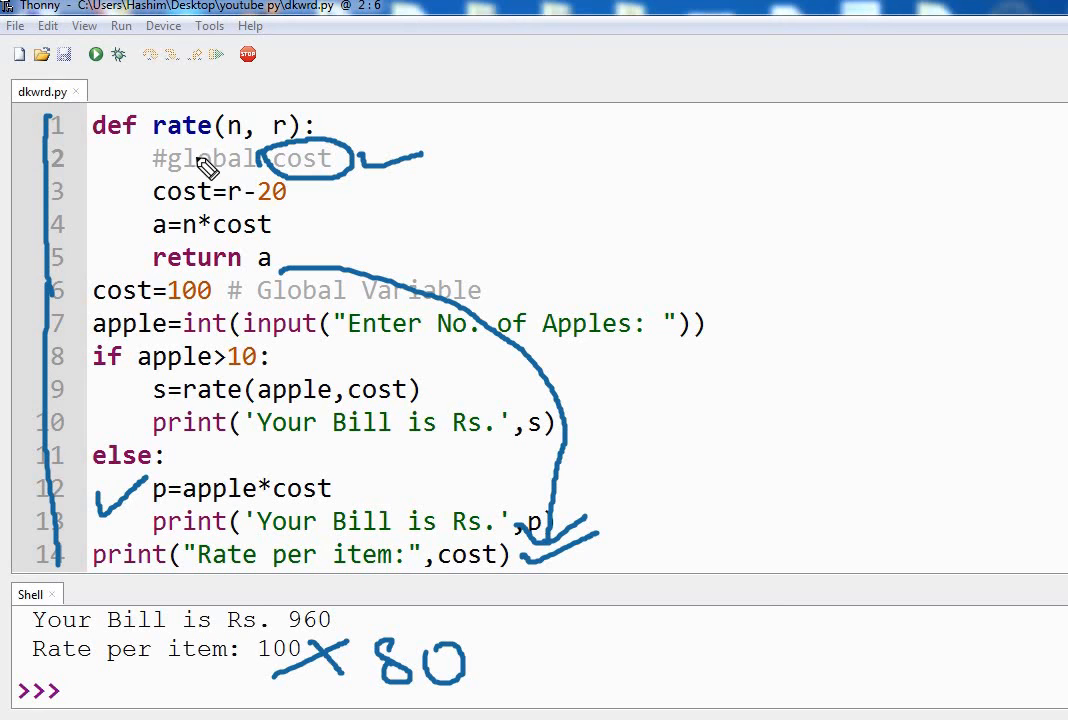
mouse_move(378, 180)
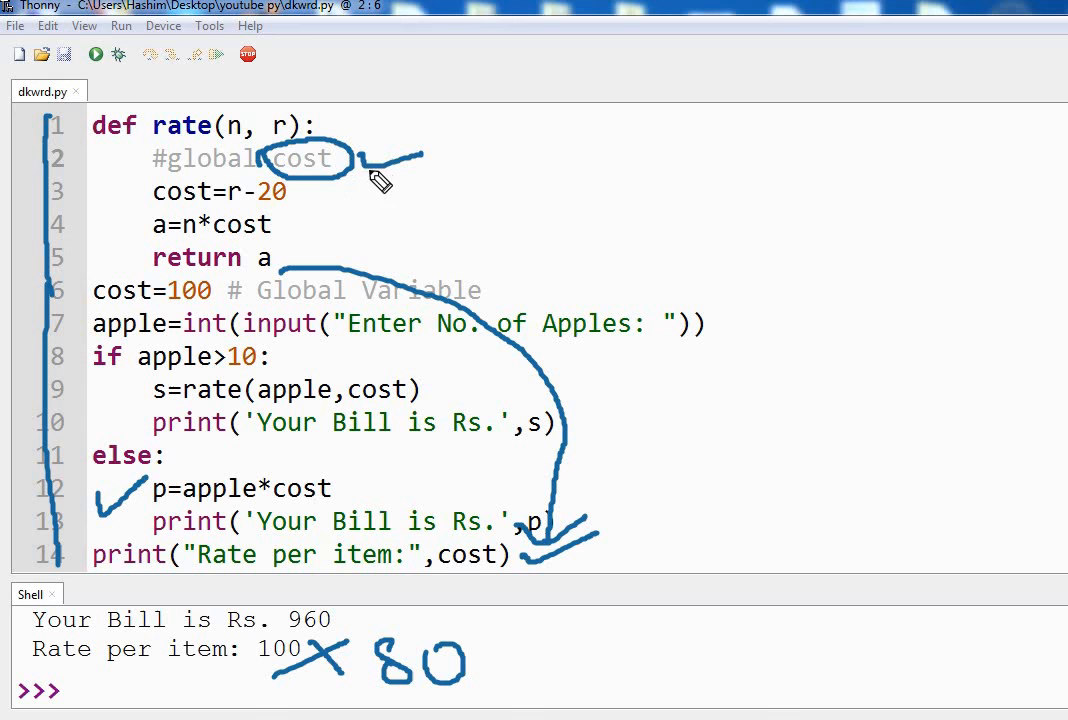
mouse_move(232, 191)
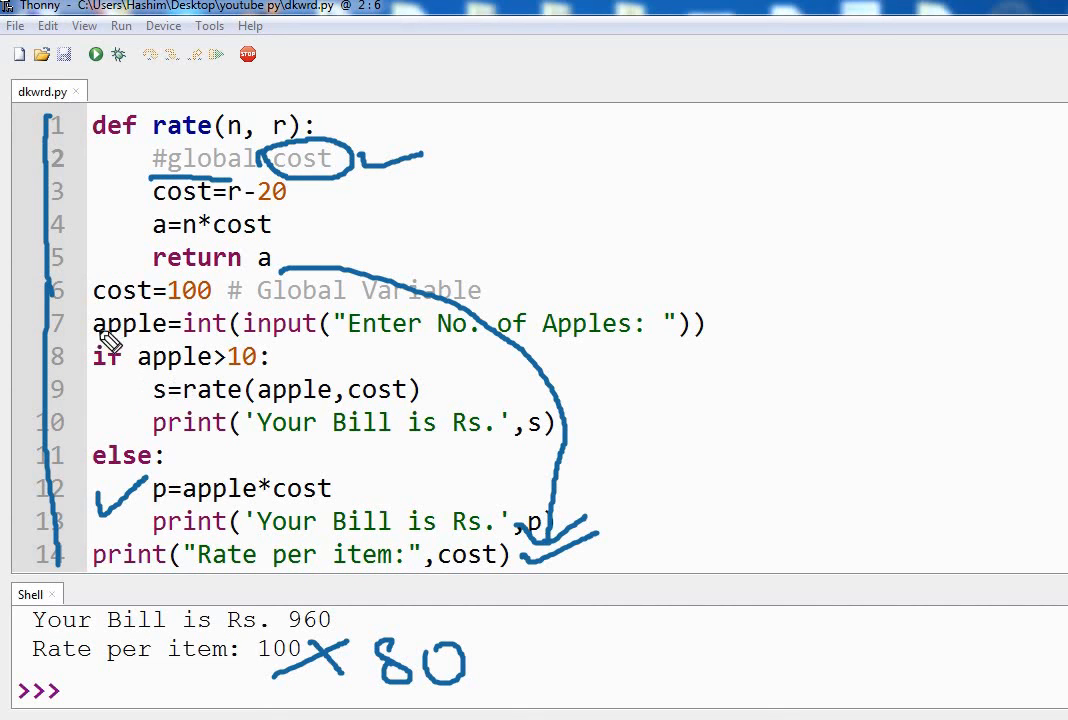
mouse_move(120, 265)
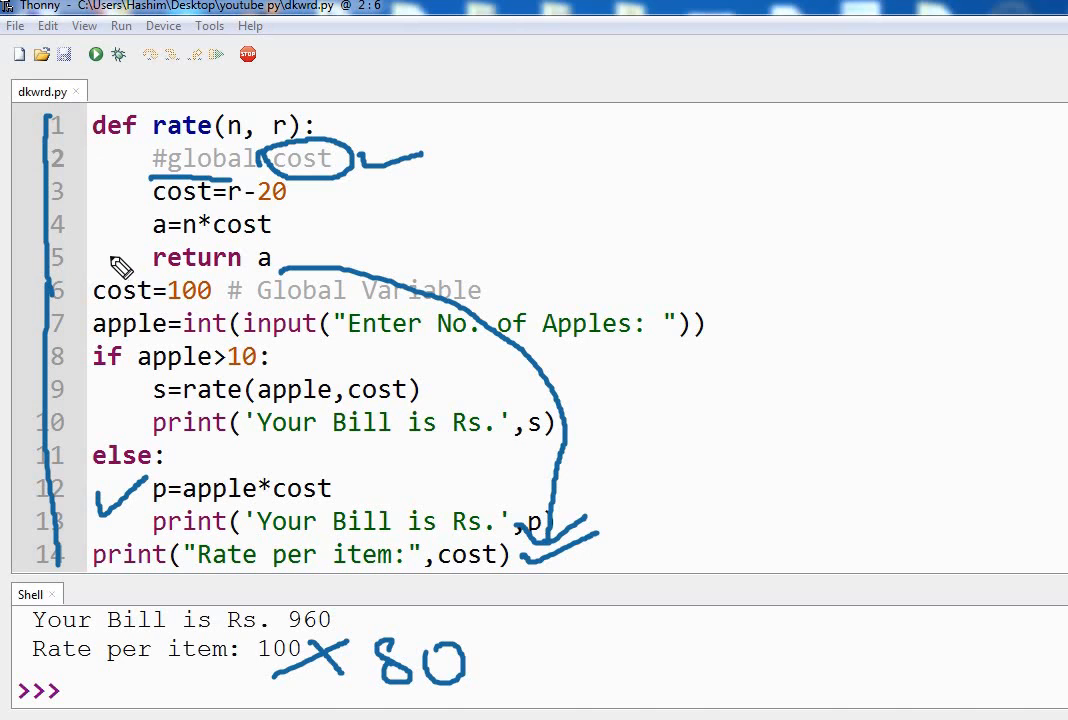
mouse_move(590, 265)
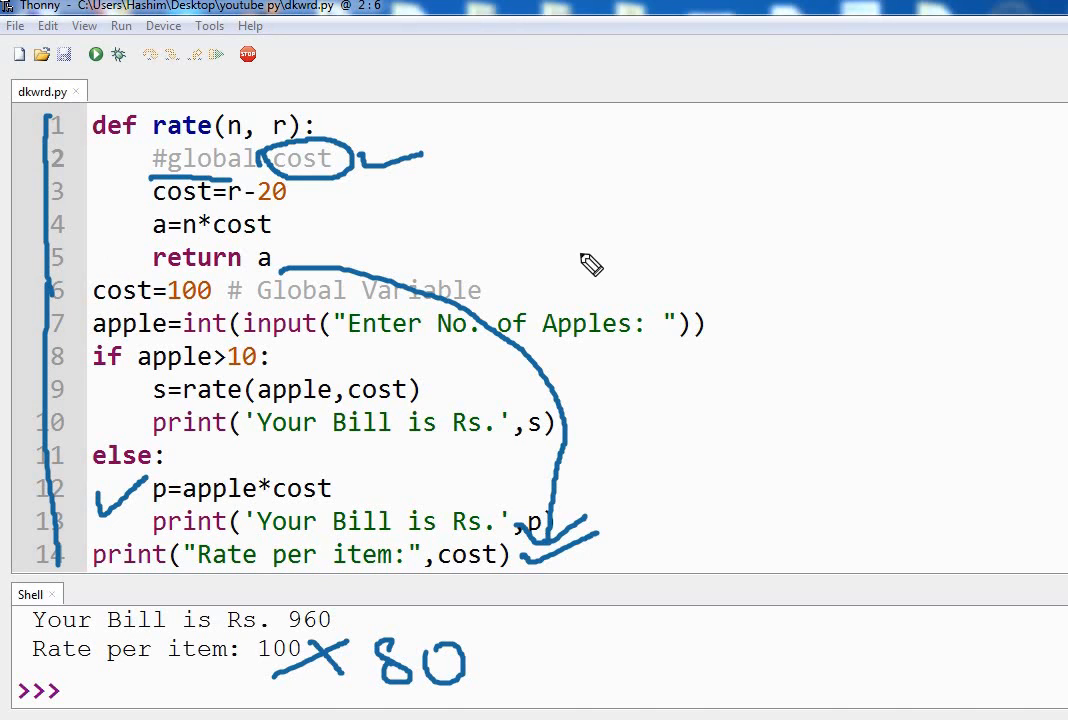
mouse_move(675, 460)
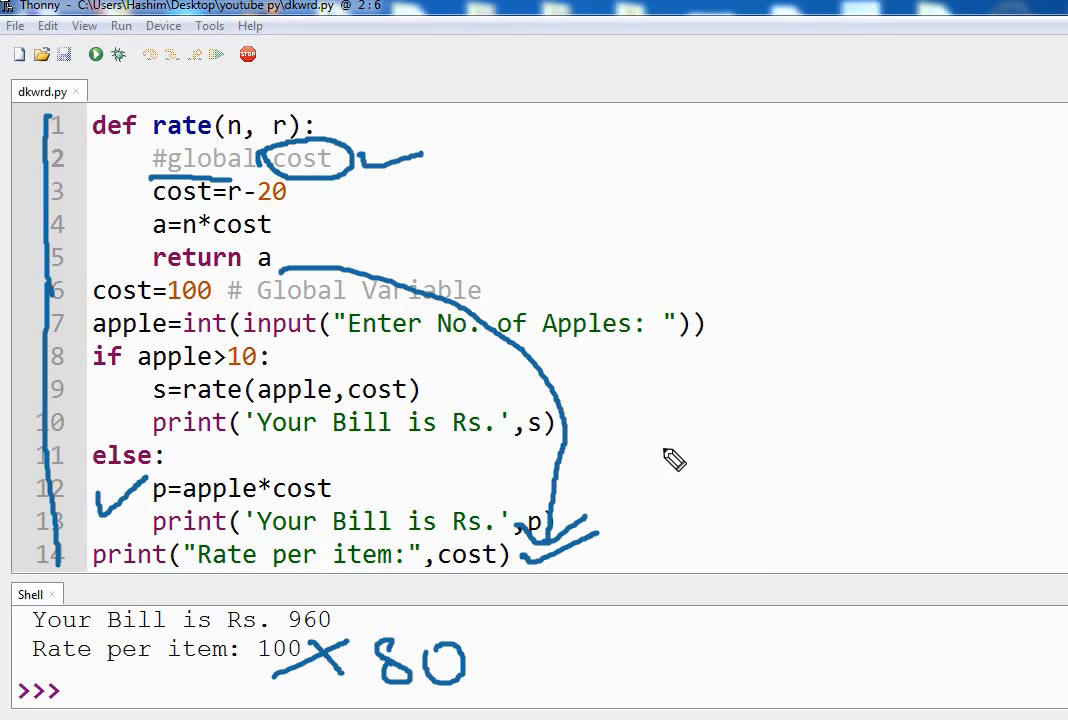
mouse_move(611, 407)
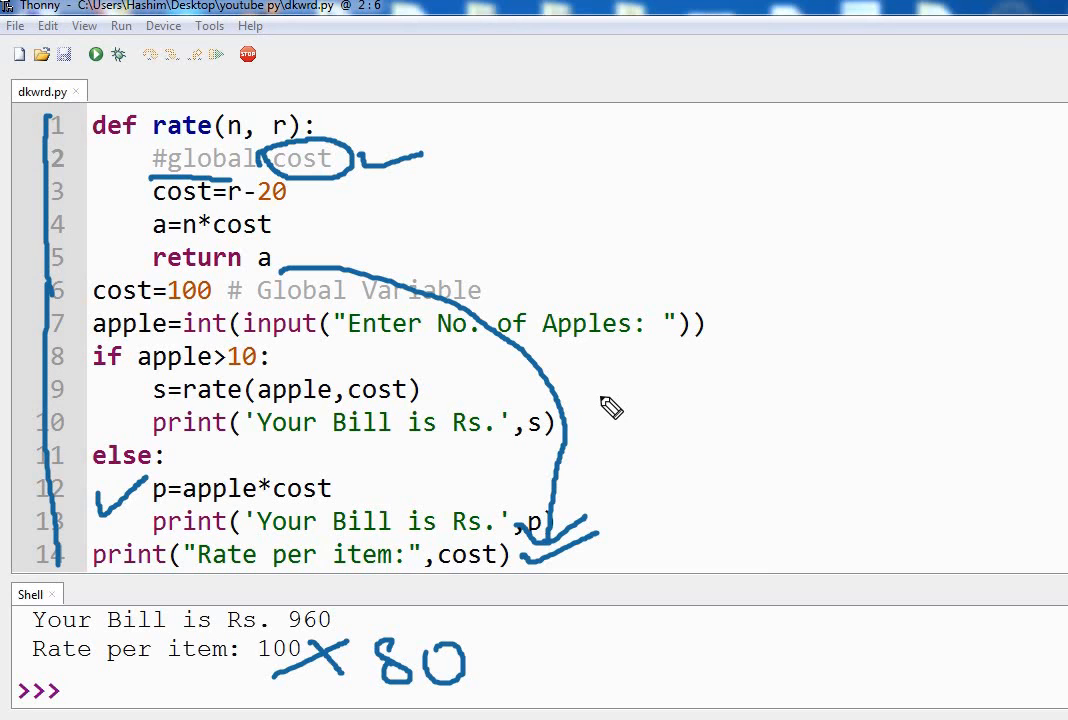